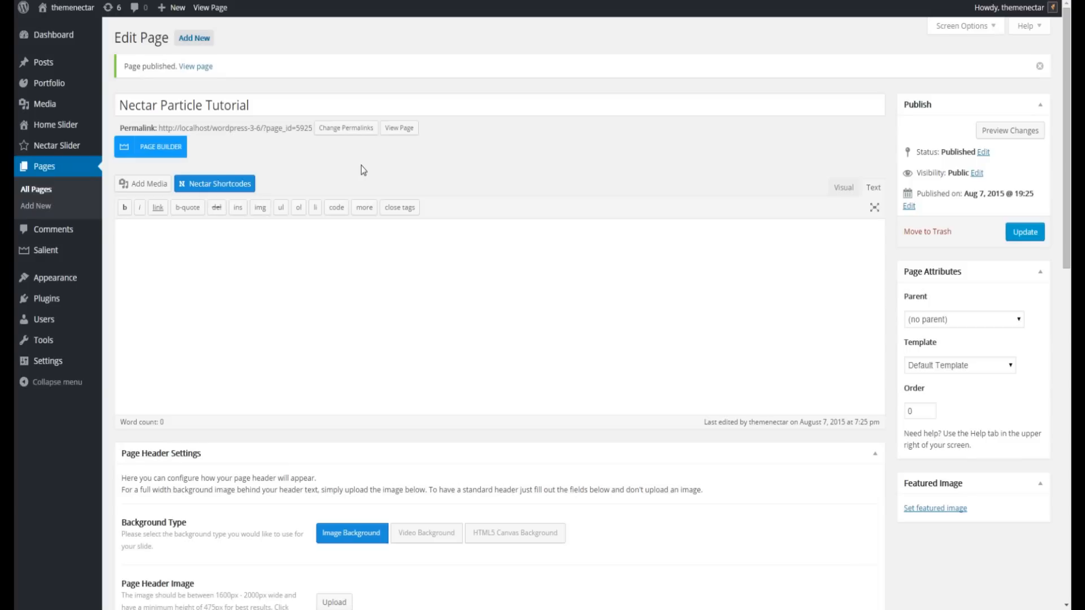
{"action": "mouse_move", "coordinate": [334, 160]}
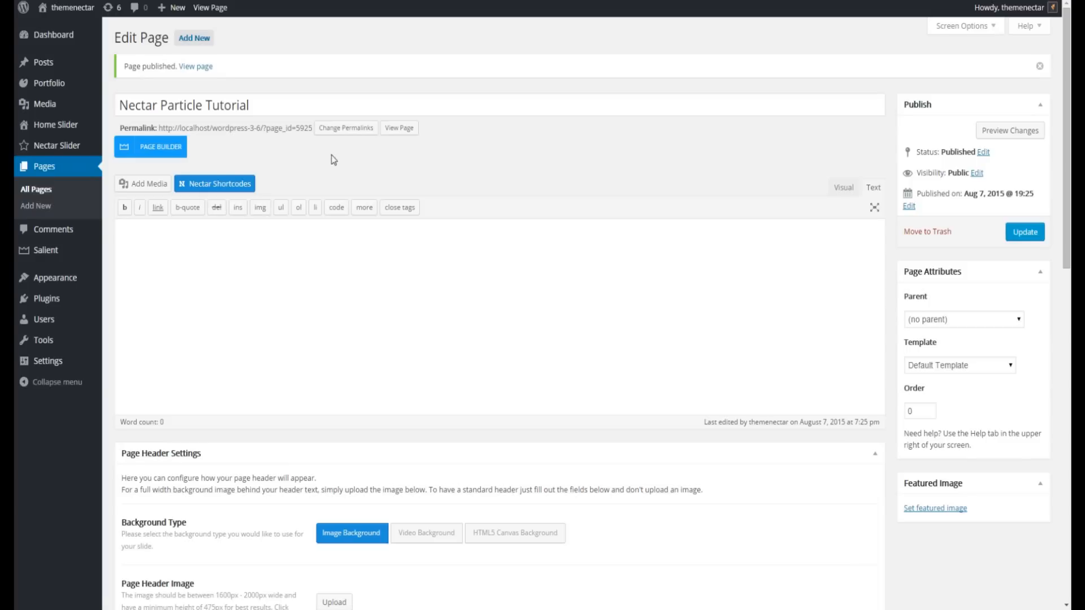
Scroll the Nectar Particle Tutorial edit screen down to the Page Header Settings box.
{"action": "scroll", "scroll_direction": "down", "scroll_amount": 3}
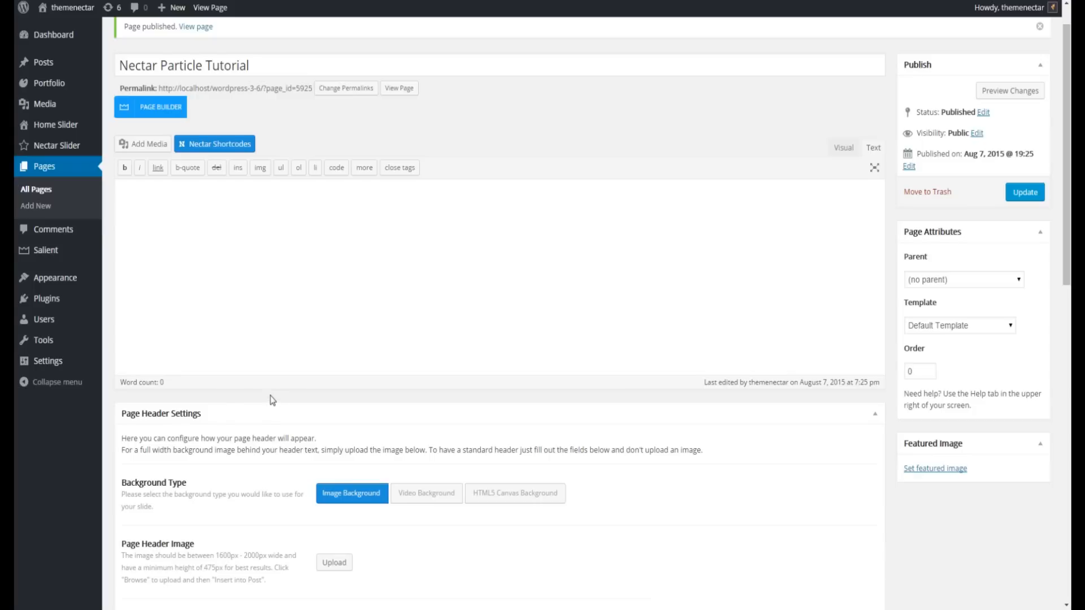
{"action": "scroll", "scroll_direction": "down", "scroll_amount": 3}
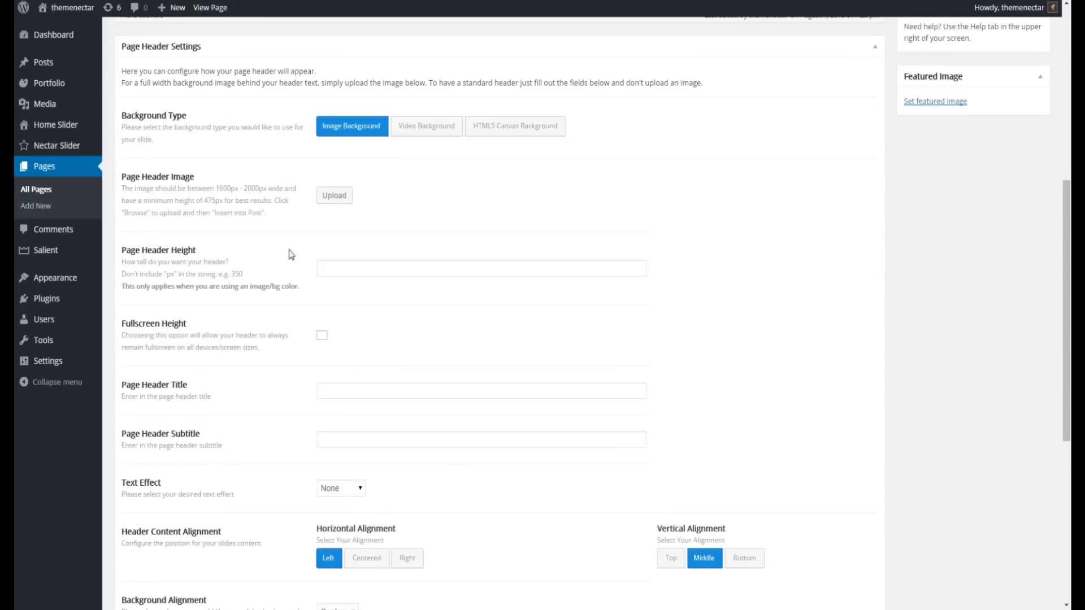
{"action": "mouse_move", "coordinate": [316, 182]}
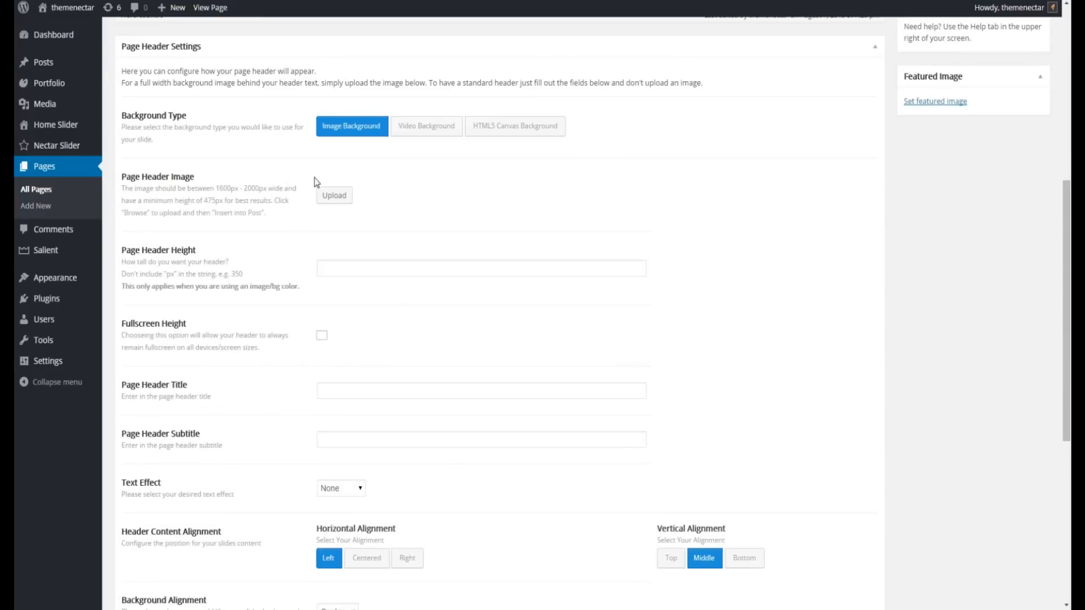
{"action": "mouse_move", "coordinate": [408, 167]}
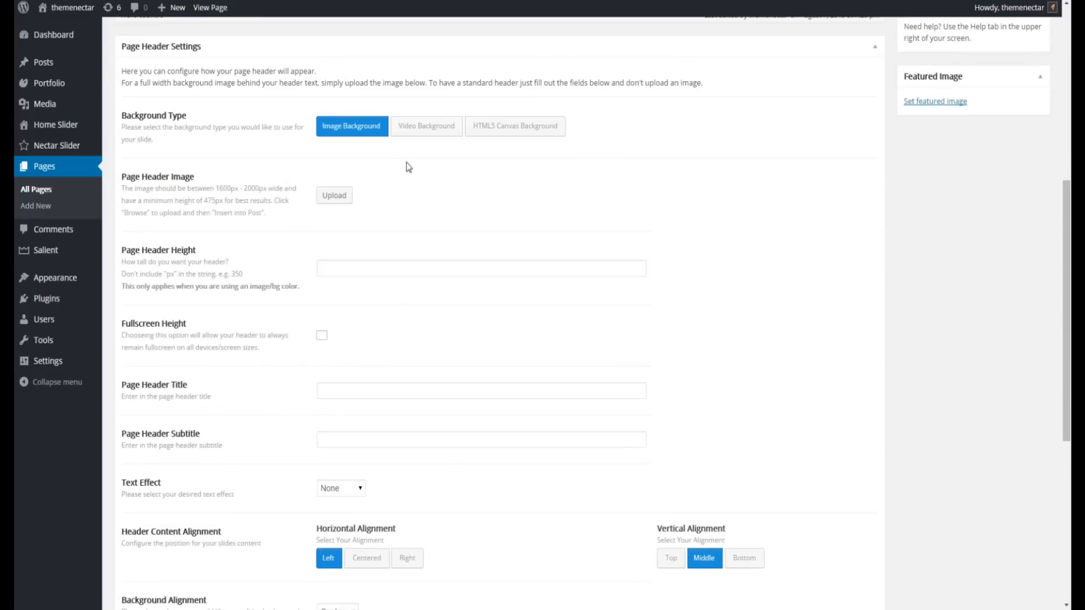
{"action": "mouse_move", "coordinate": [514, 126]}
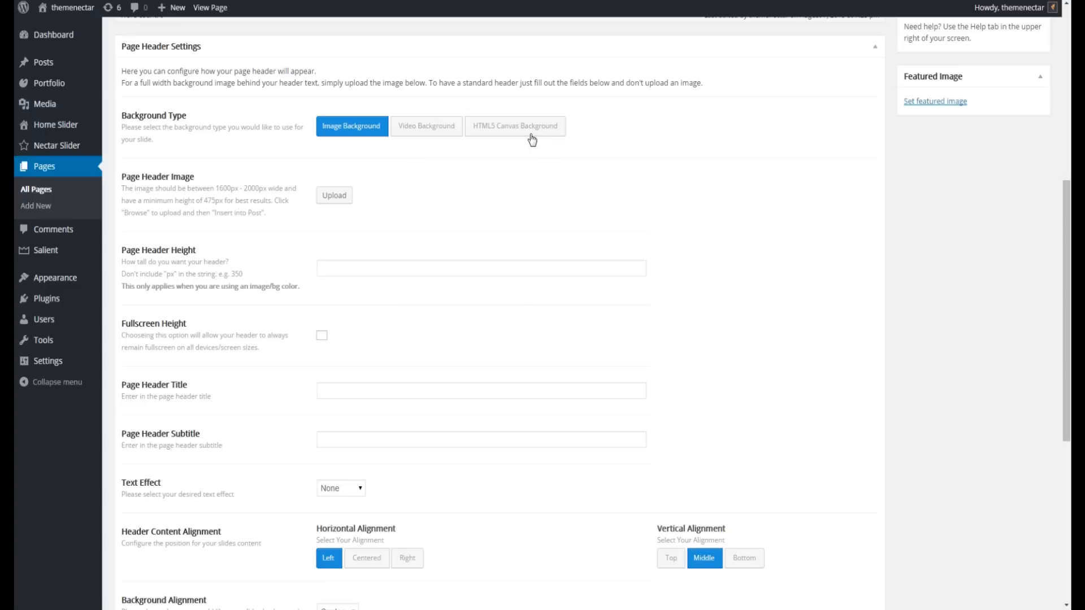
Set the header background to HTML5 Canvas Background and open the empty particle shapes editor.
{"action": "left_click", "coordinate": [515, 126]}
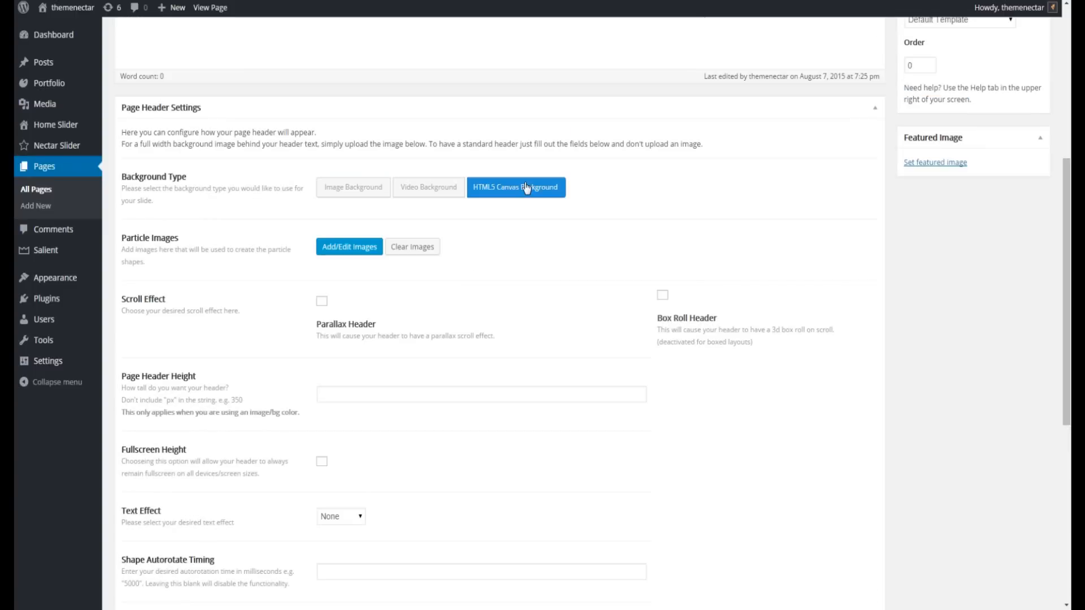
{"action": "mouse_move", "coordinate": [312, 260]}
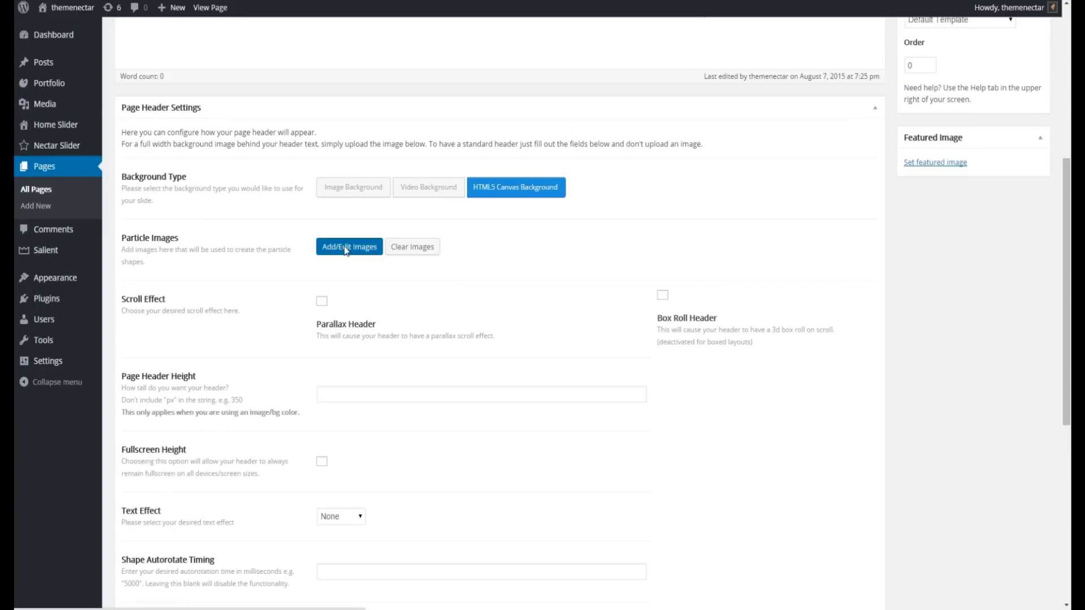
{"action": "left_click", "coordinate": [349, 246]}
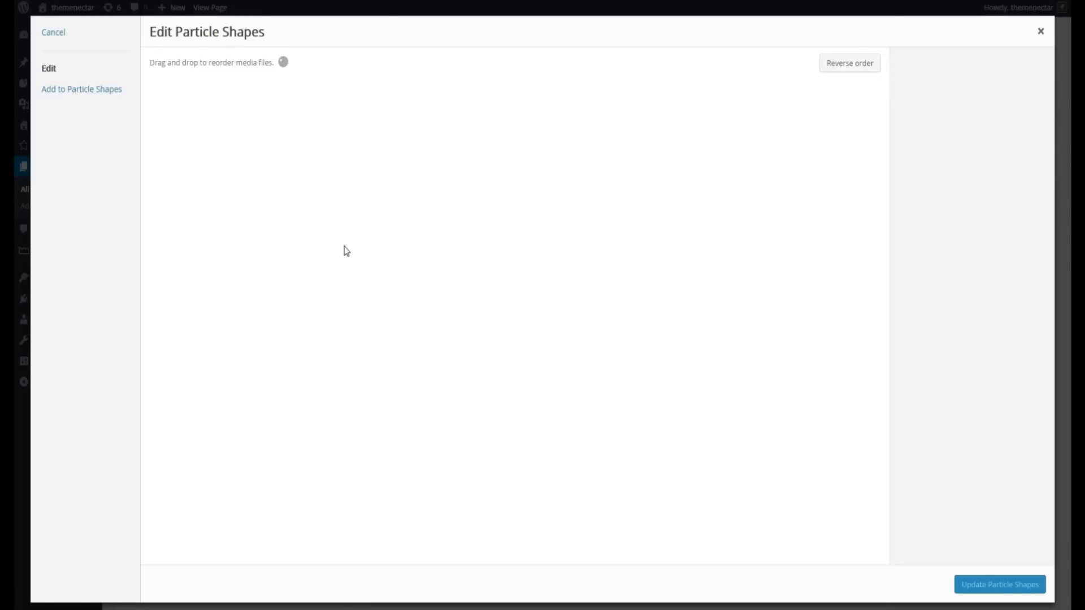
{"action": "mouse_move", "coordinate": [107, 160]}
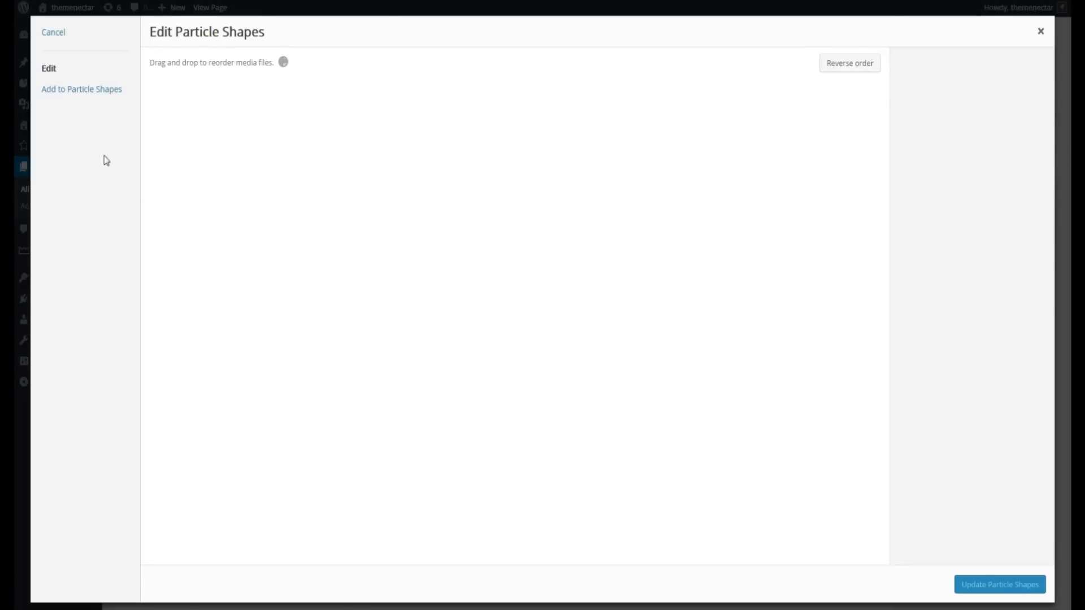
{"action": "mouse_move", "coordinate": [81, 88]}
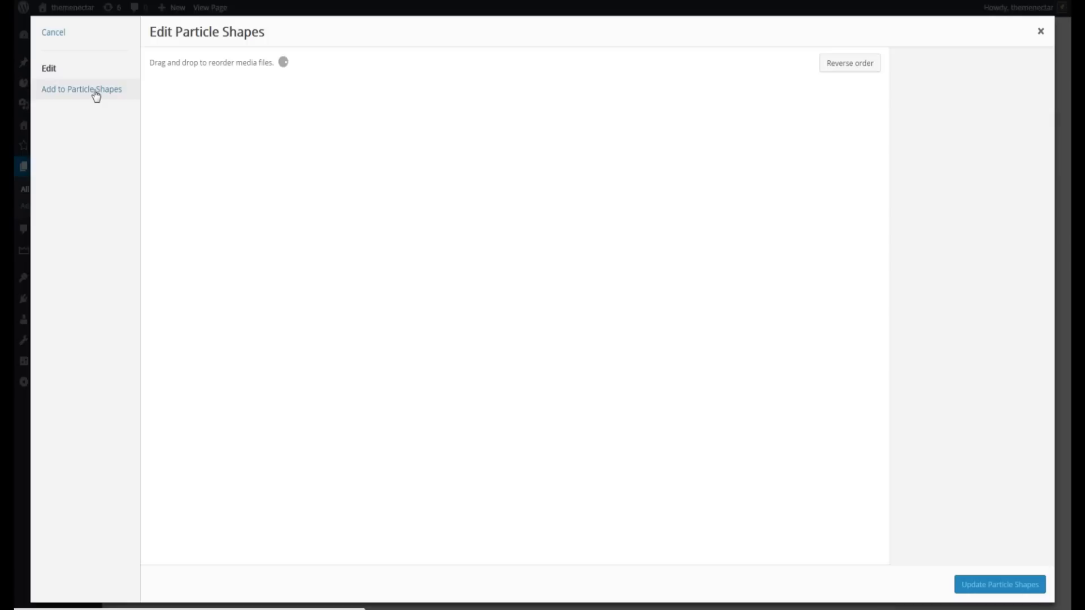
Browse the media library and select the SALIENT text image as a particle shape.
{"action": "left_click", "coordinate": [81, 88]}
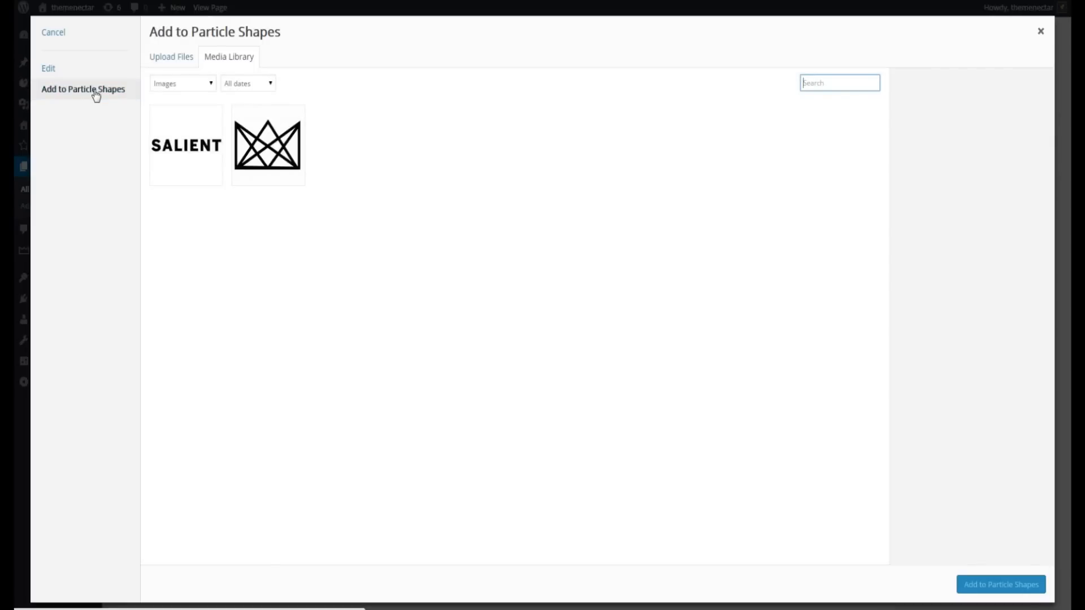
{"action": "left_click", "coordinate": [185, 145]}
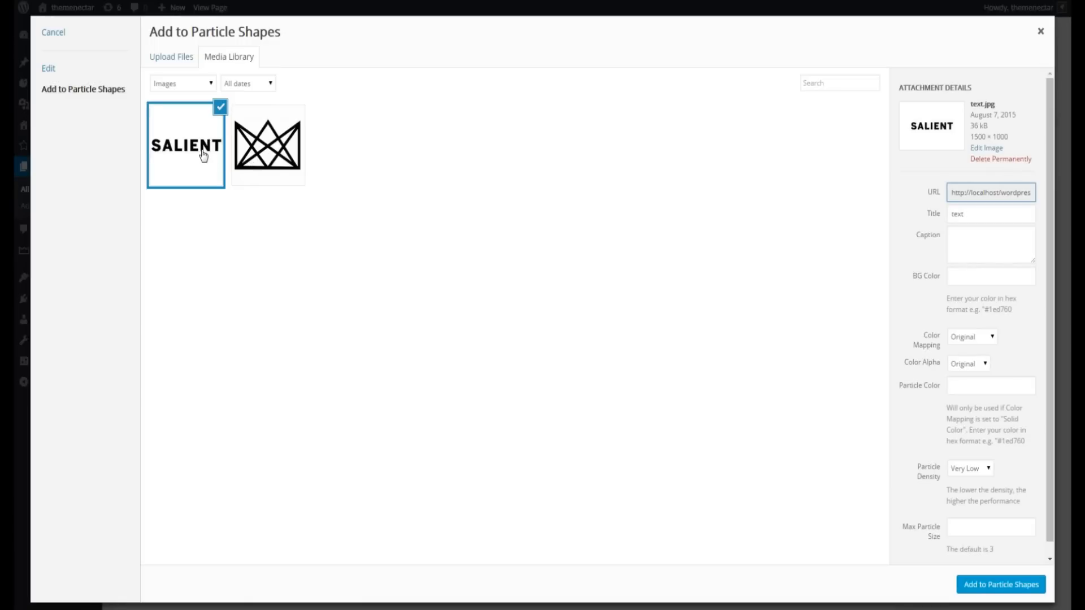
{"action": "mouse_move", "coordinate": [914, 467]}
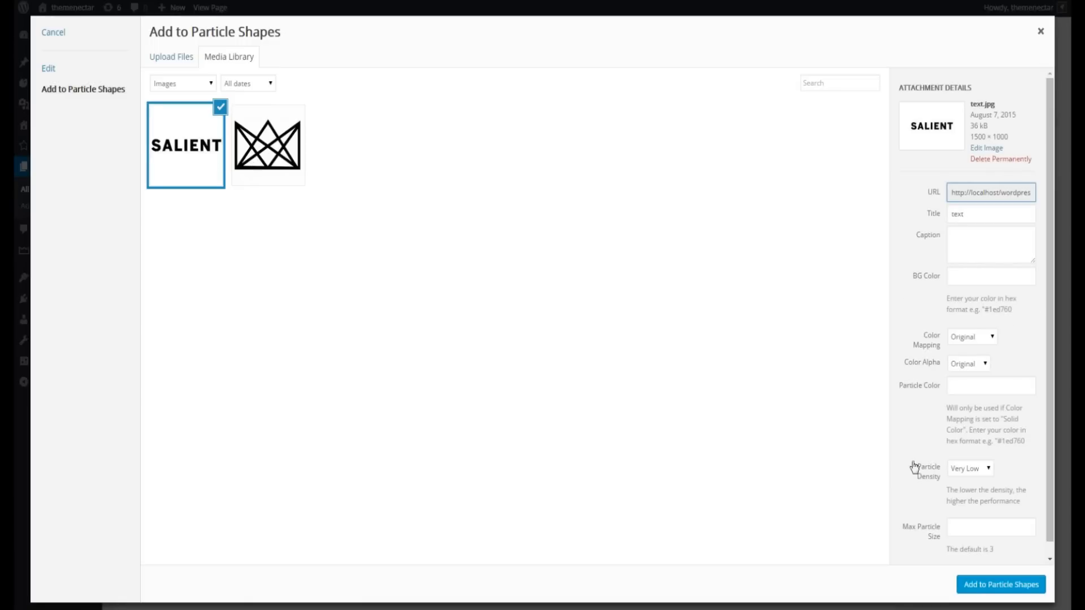
{"action": "mouse_move", "coordinate": [902, 340]}
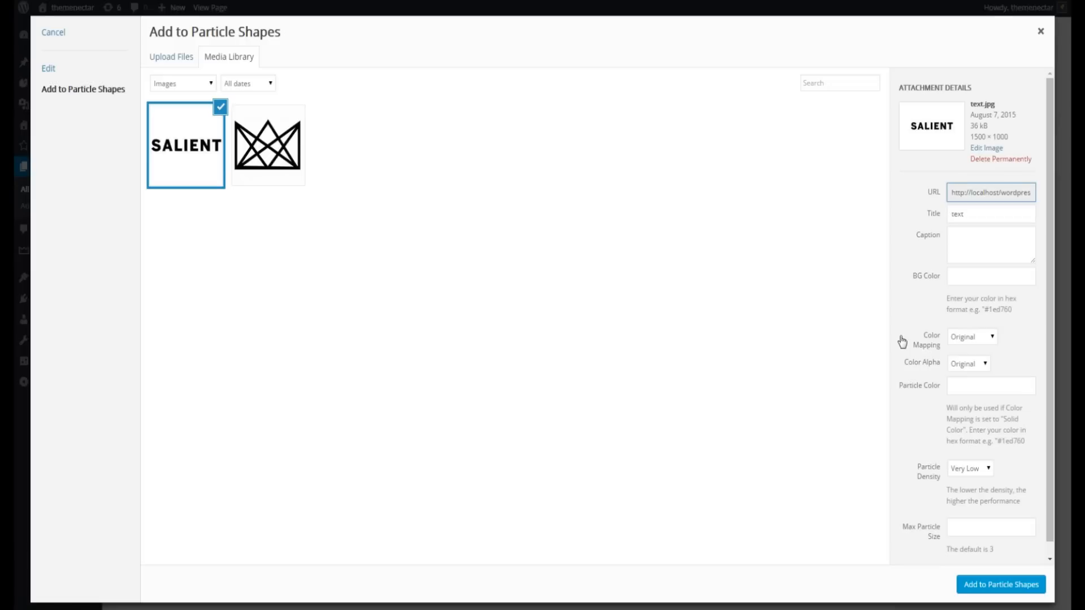
View the Particles header demo with its purple particle crown above 'This Is Salient'.
{"action": "left_click", "coordinate": [1001, 585]}
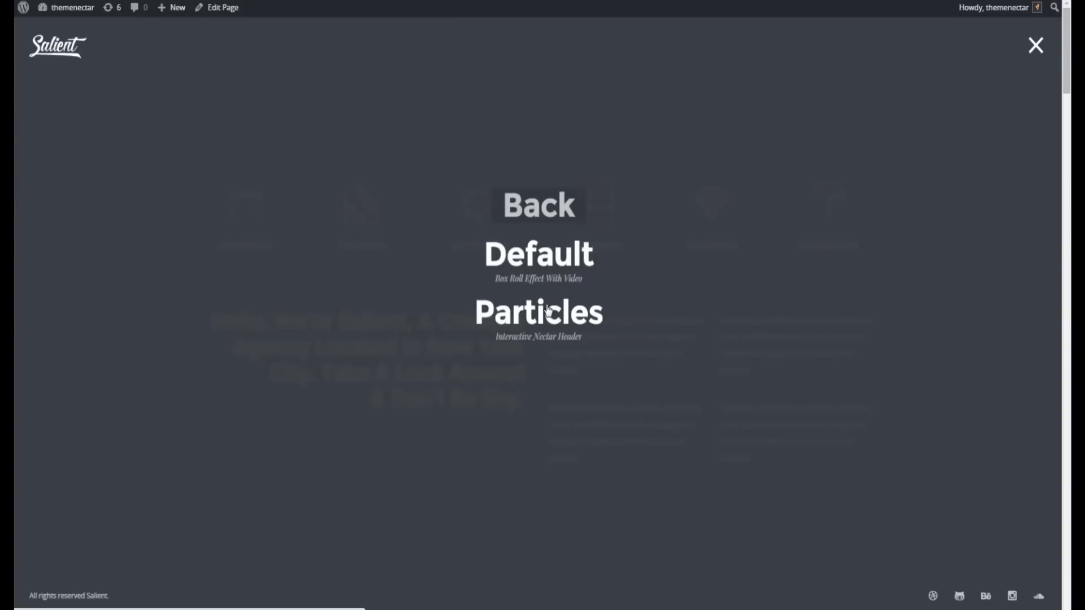
{"action": "left_click", "coordinate": [538, 311]}
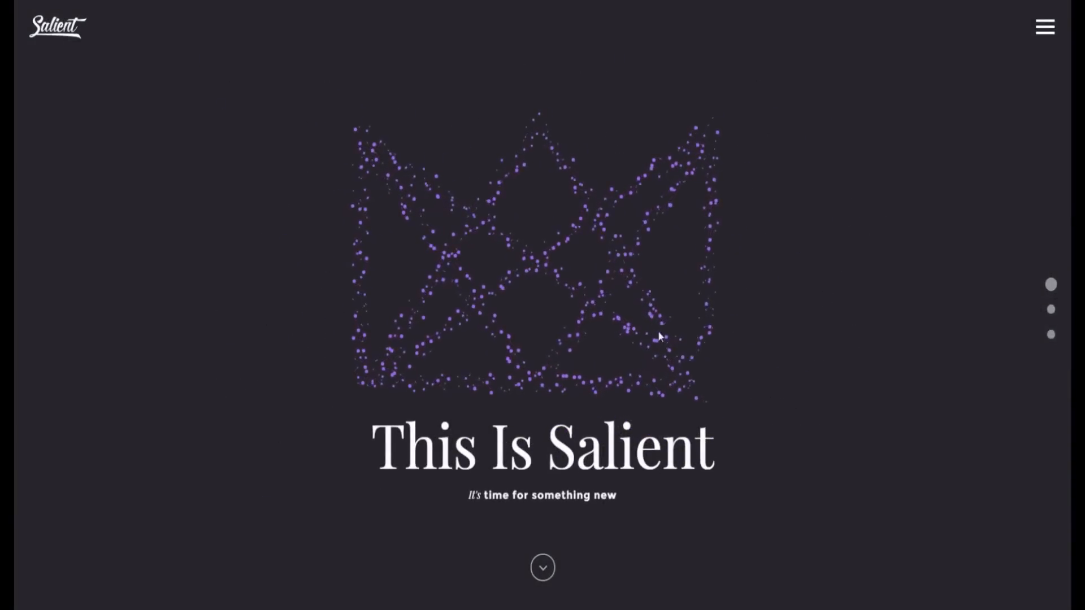
{"action": "mouse_move", "coordinate": [476, 293]}
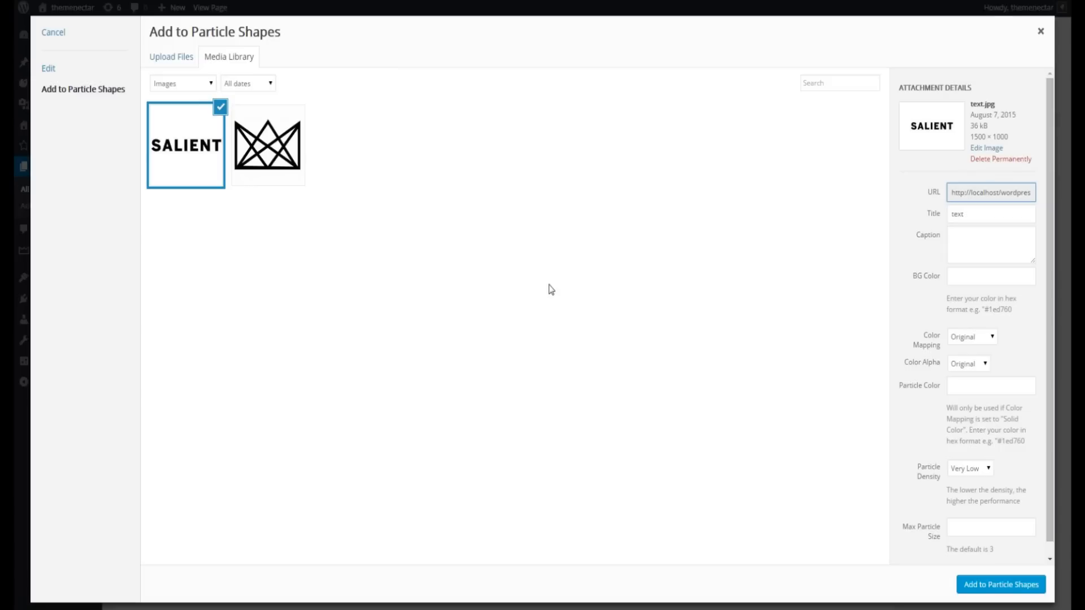
{"action": "mouse_move", "coordinate": [253, 249]}
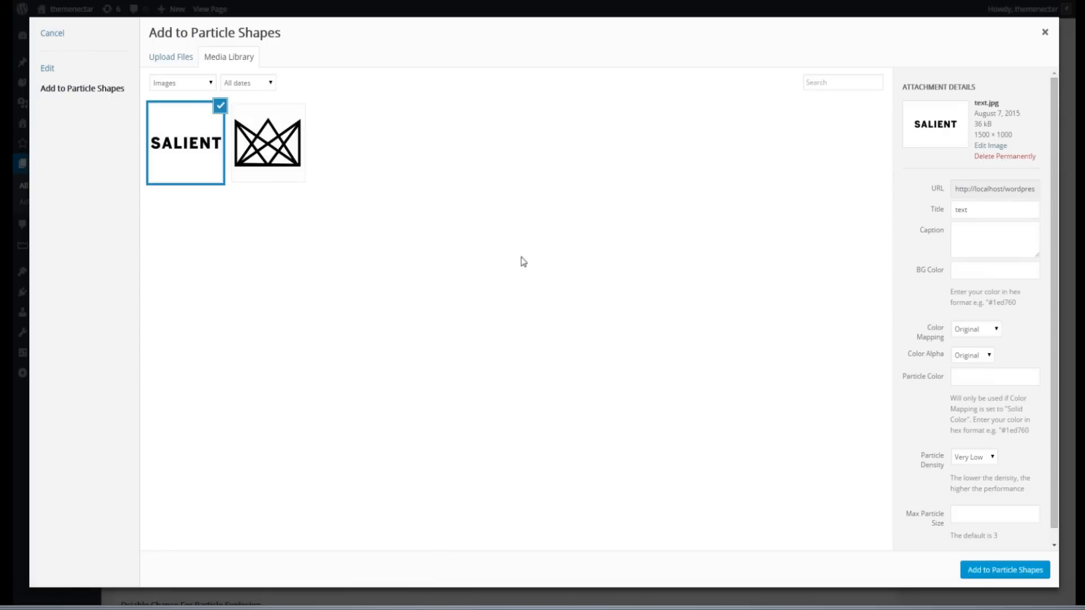
{"action": "mouse_move", "coordinate": [721, 250]}
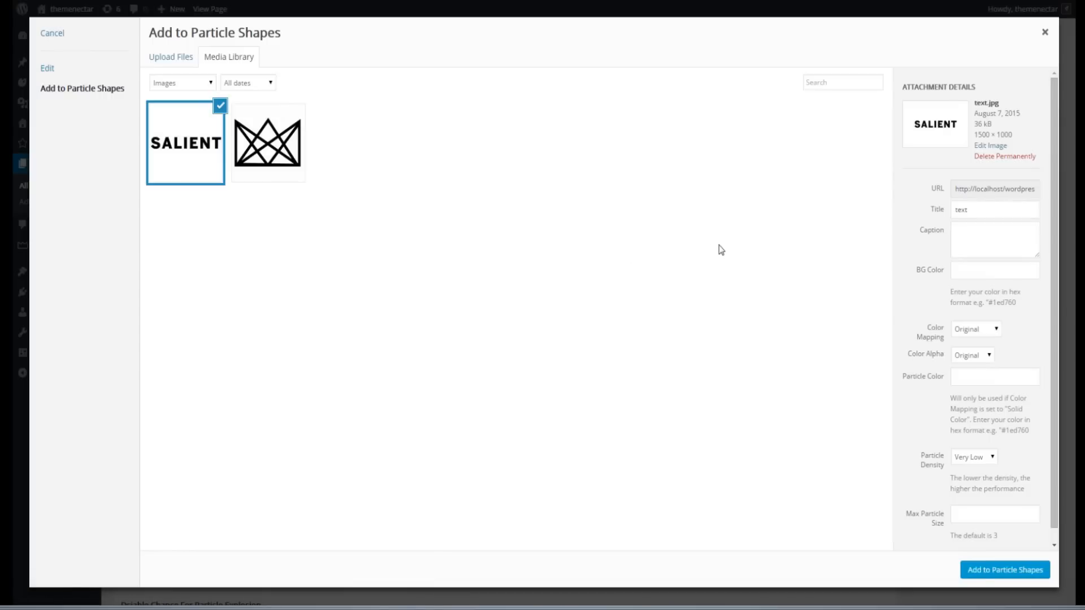
{"action": "mouse_move", "coordinate": [898, 258]}
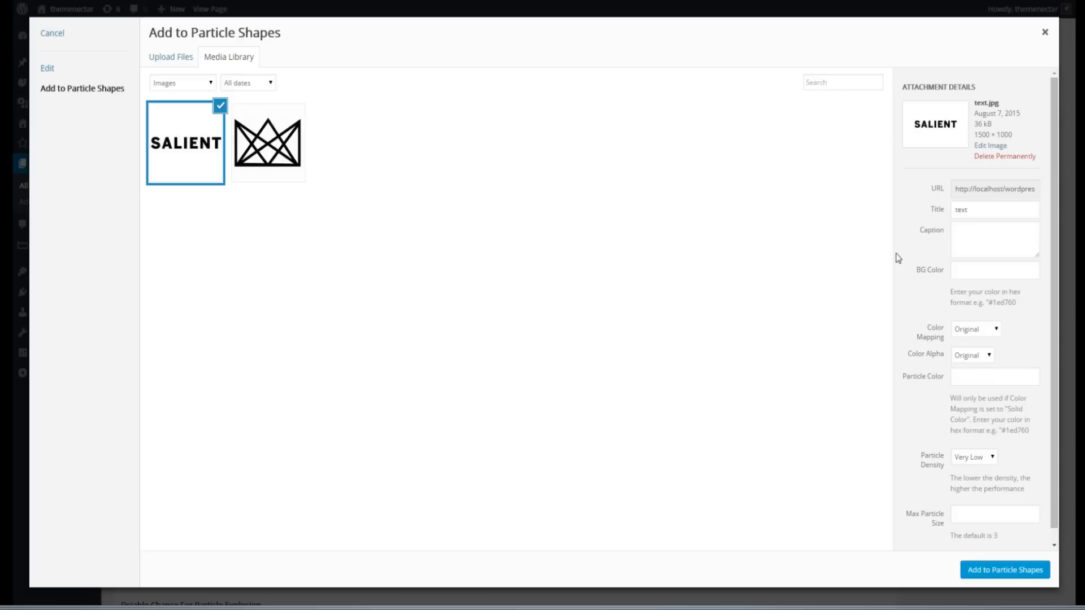
{"action": "mouse_move", "coordinate": [969, 335]}
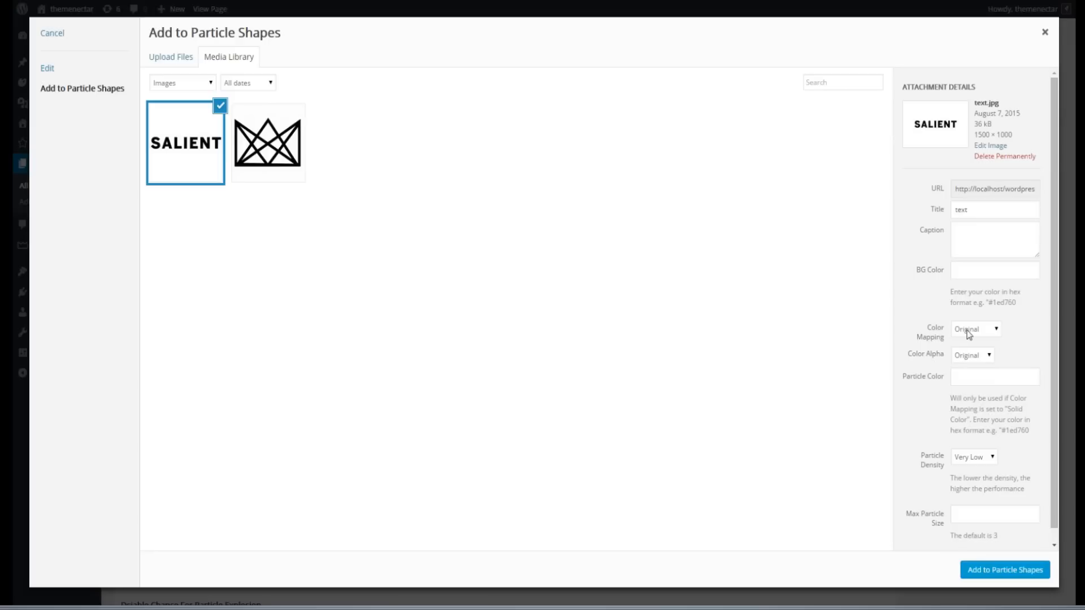
Select the SALIENT image and confirm its Color Mapping is Solid Color.
{"action": "left_click", "coordinate": [975, 329]}
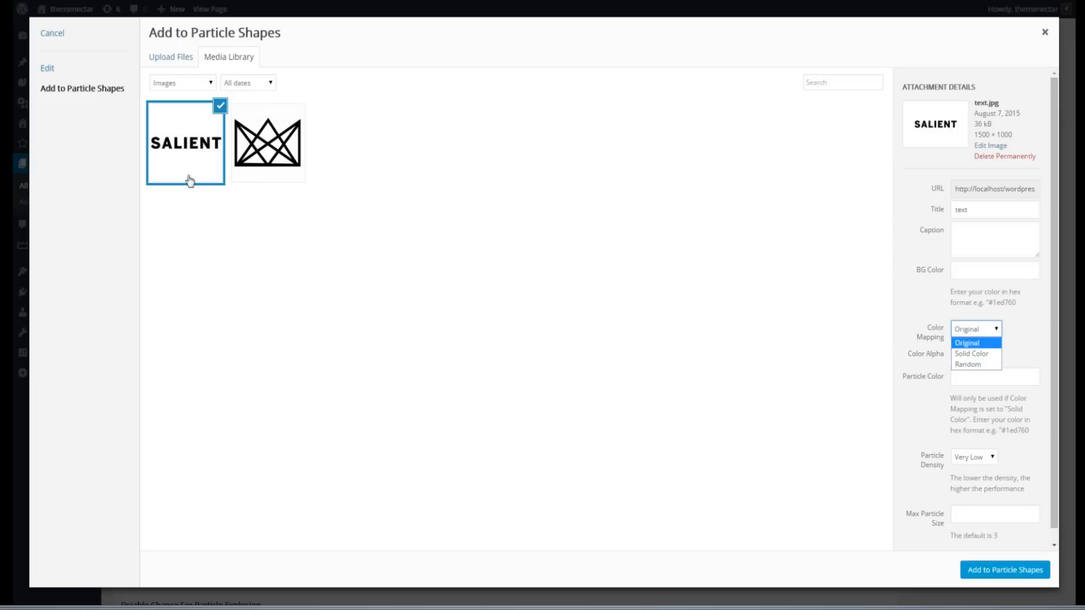
{"action": "mouse_move", "coordinate": [429, 279]}
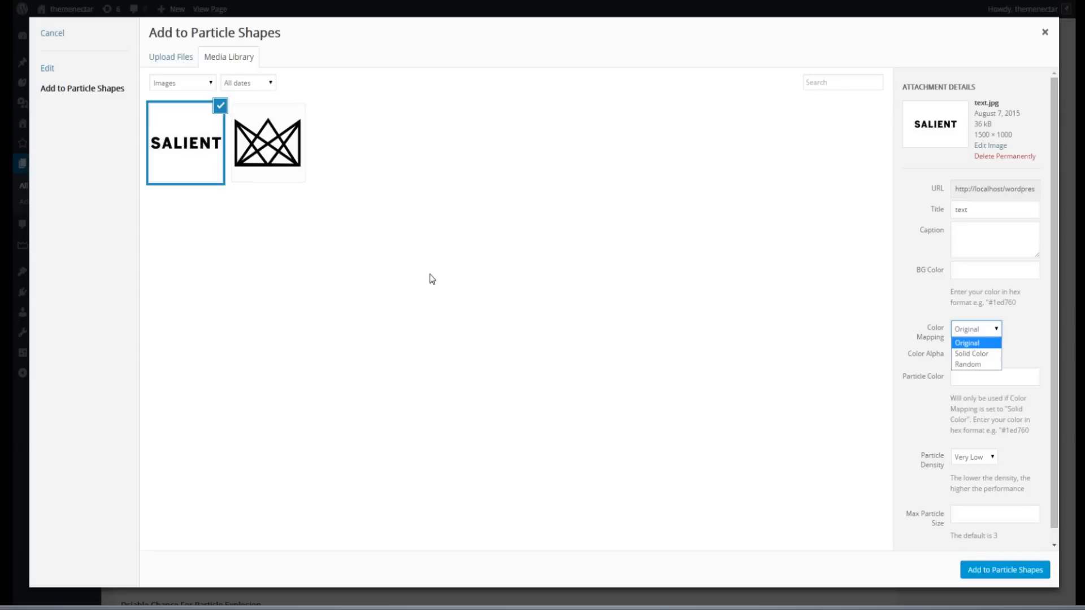
{"action": "mouse_move", "coordinate": [943, 333]}
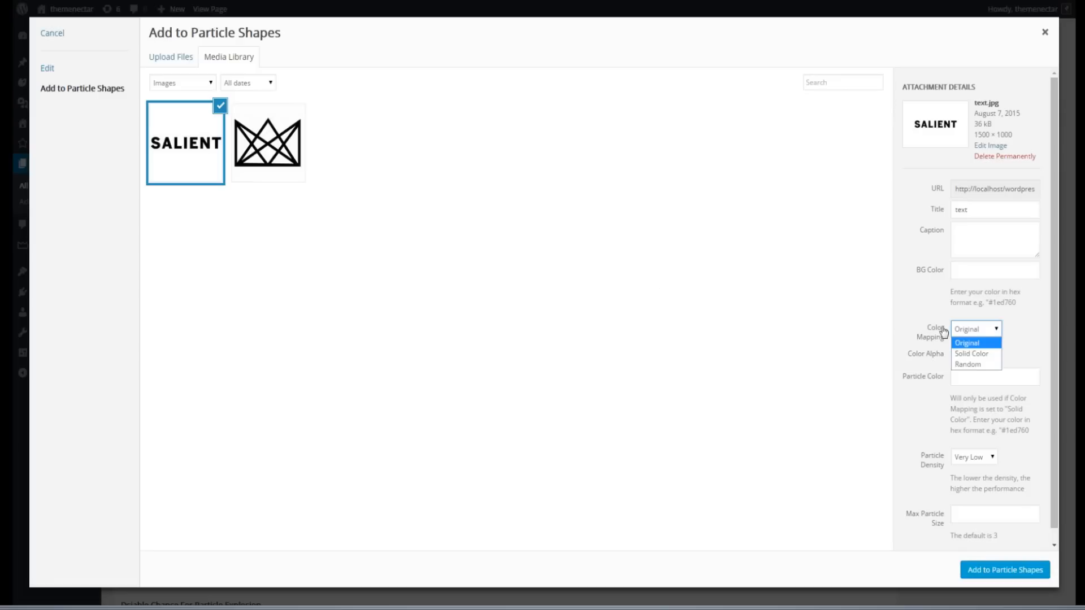
{"action": "left_click", "coordinate": [971, 353]}
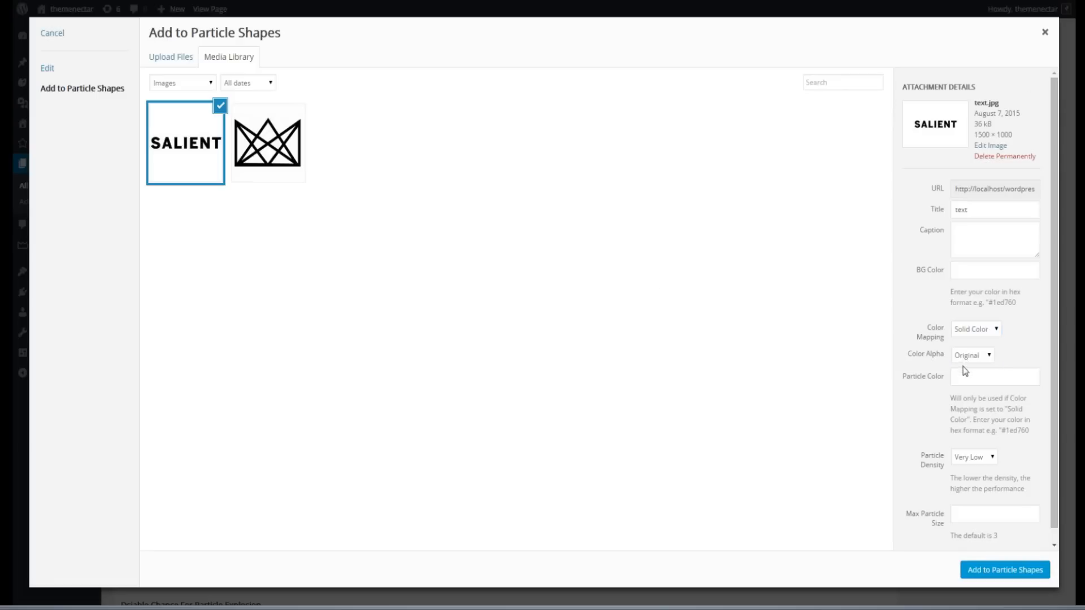
{"action": "left_click", "coordinate": [994, 377]}
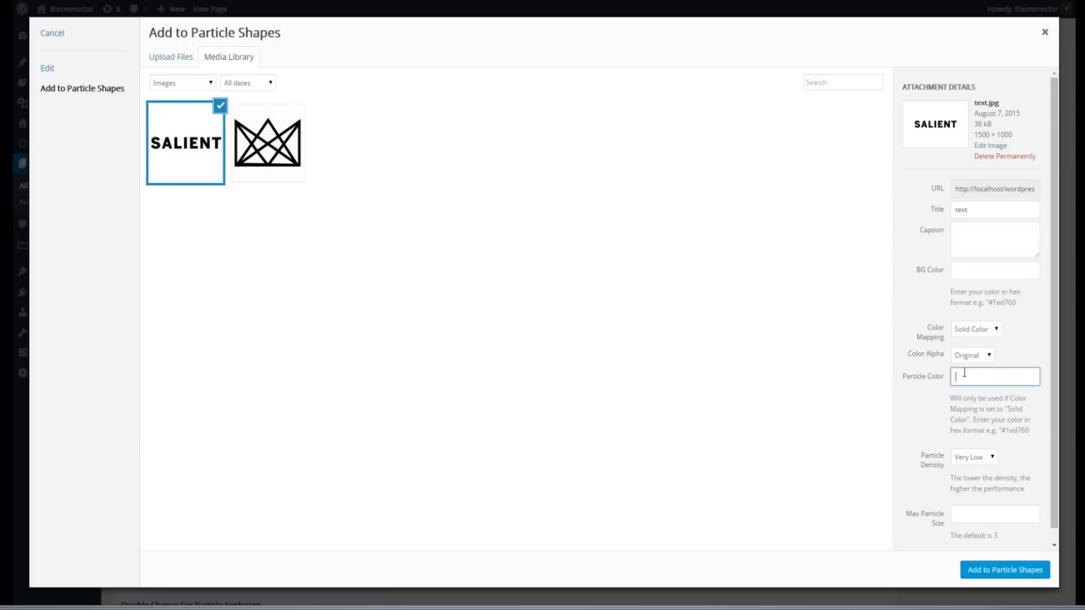
{"action": "left_click", "coordinate": [975, 328]}
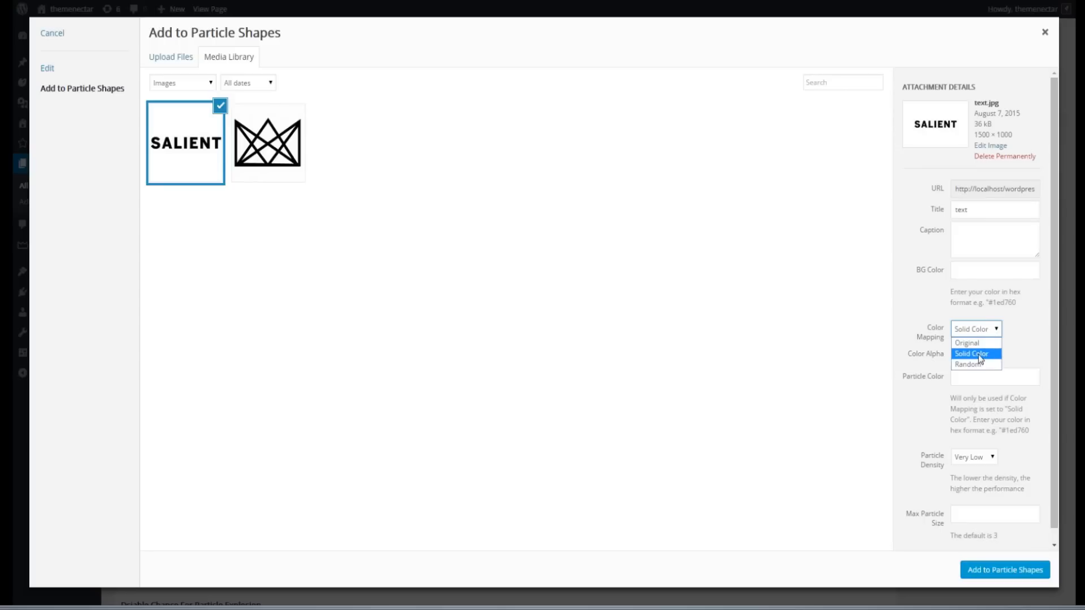
Give the SALIENT shape particle colour #32d9fd with Solid Color mapping and Original alpha.
{"action": "left_click", "coordinate": [966, 342]}
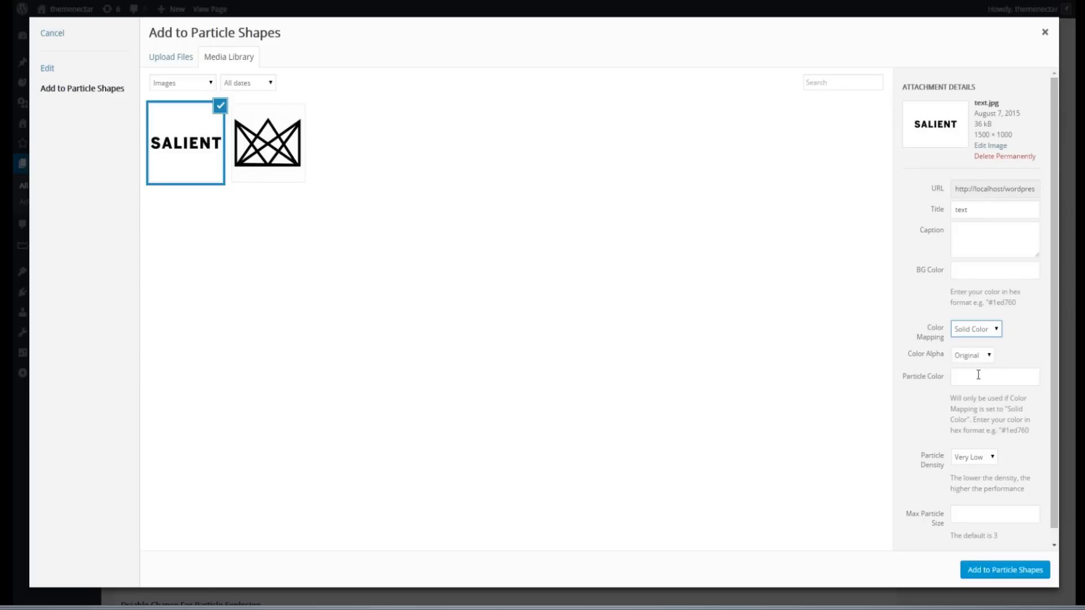
{"action": "left_click", "coordinate": [994, 376]}
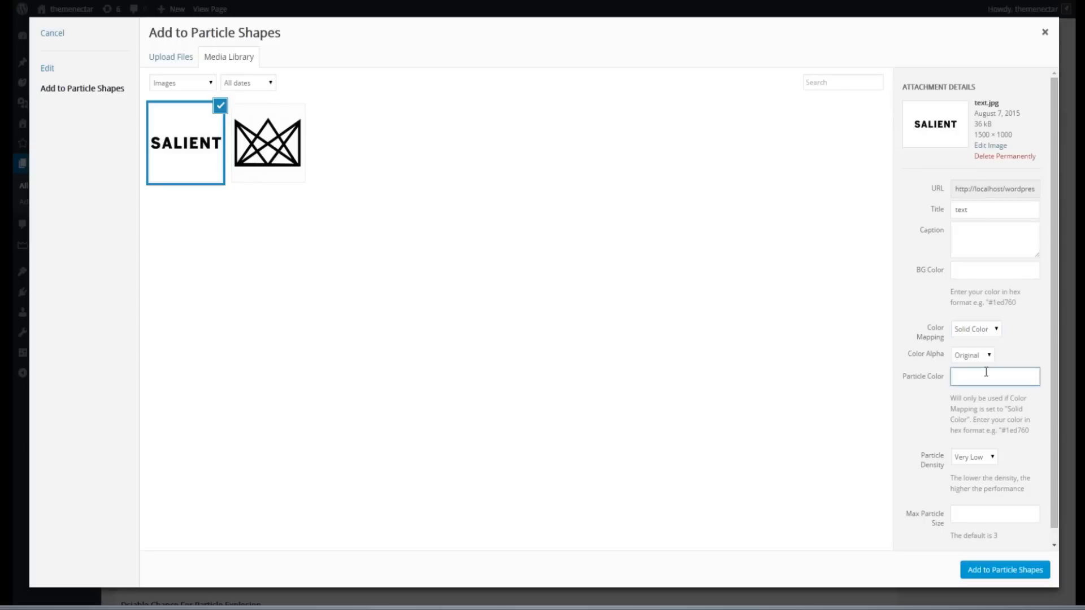
{"action": "type", "text": "#32d9fd"}
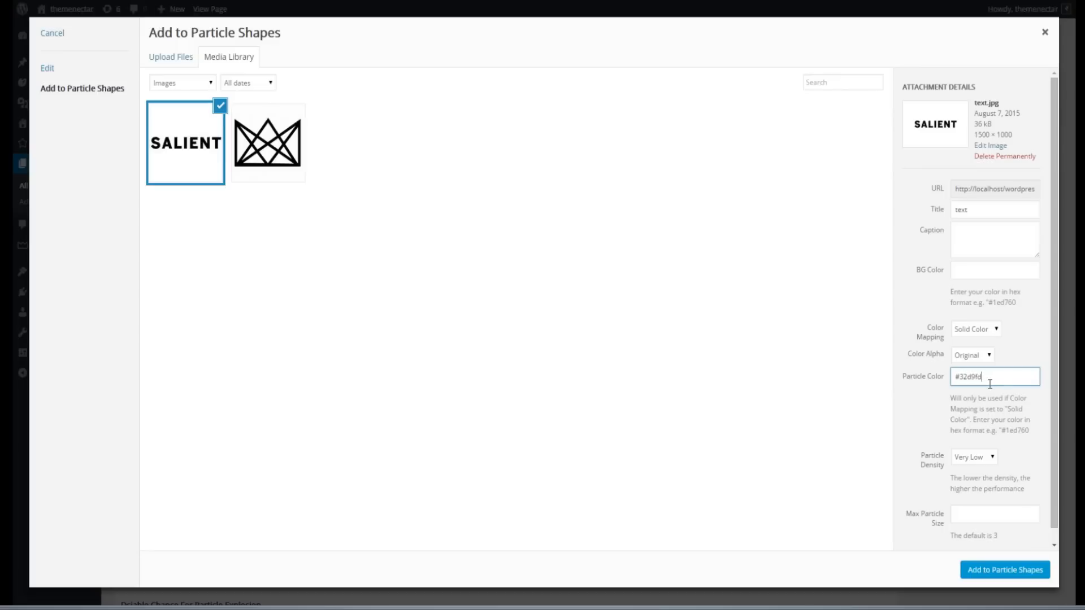
{"action": "mouse_move", "coordinate": [1028, 357]}
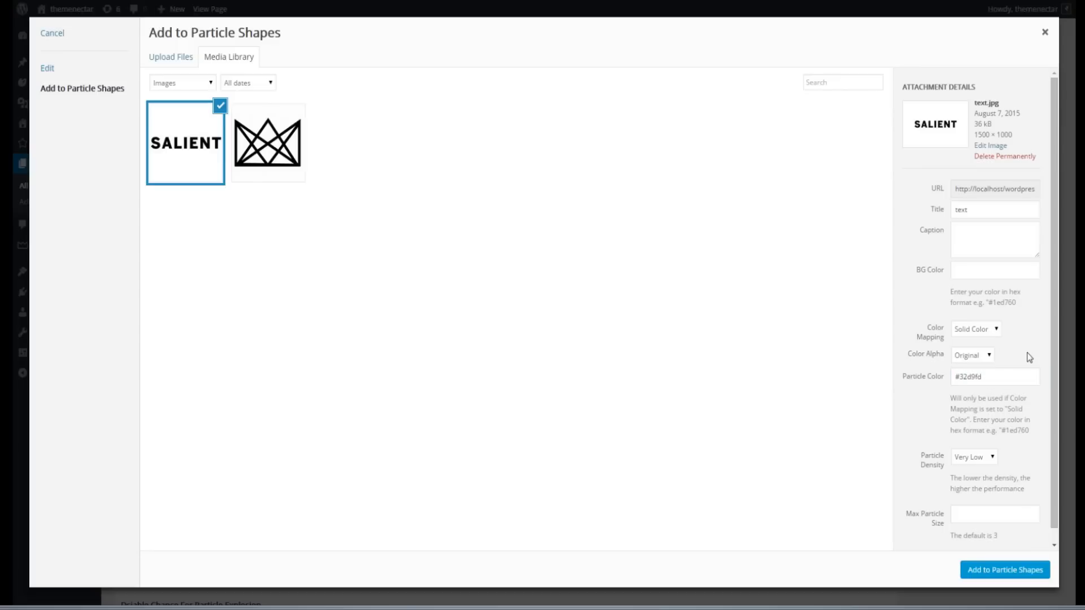
{"action": "mouse_move", "coordinate": [983, 358]}
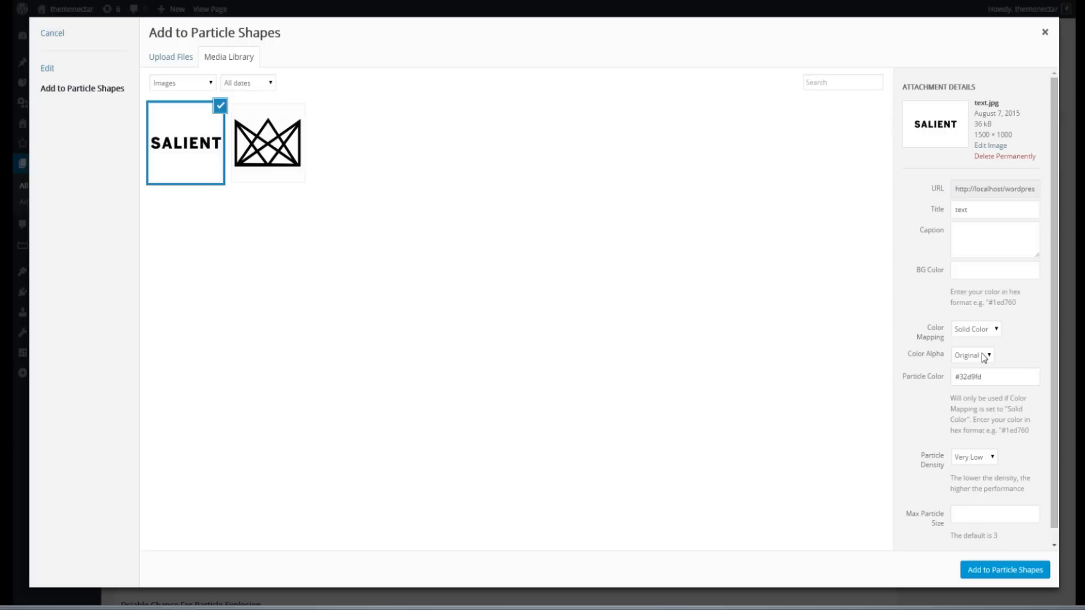
{"action": "mouse_move", "coordinate": [974, 376]}
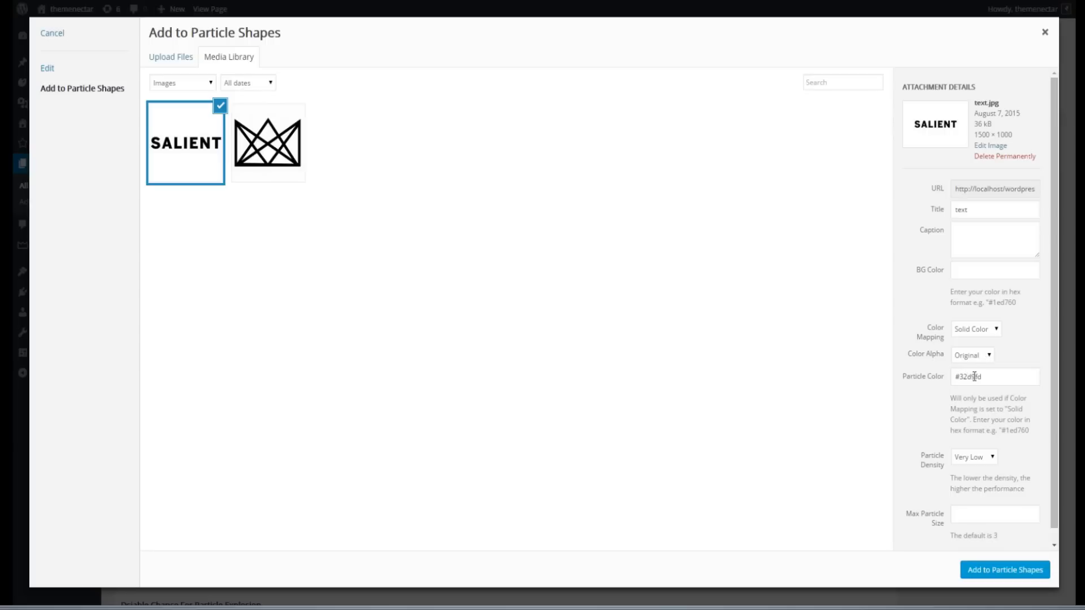
{"action": "left_click", "coordinate": [975, 328]}
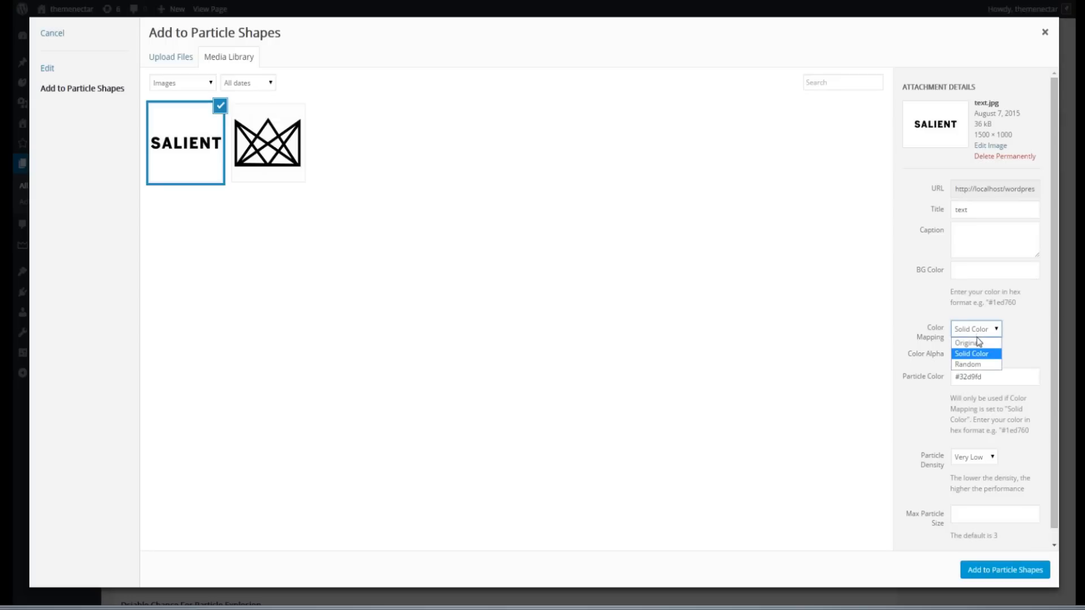
{"action": "mouse_move", "coordinate": [974, 342]}
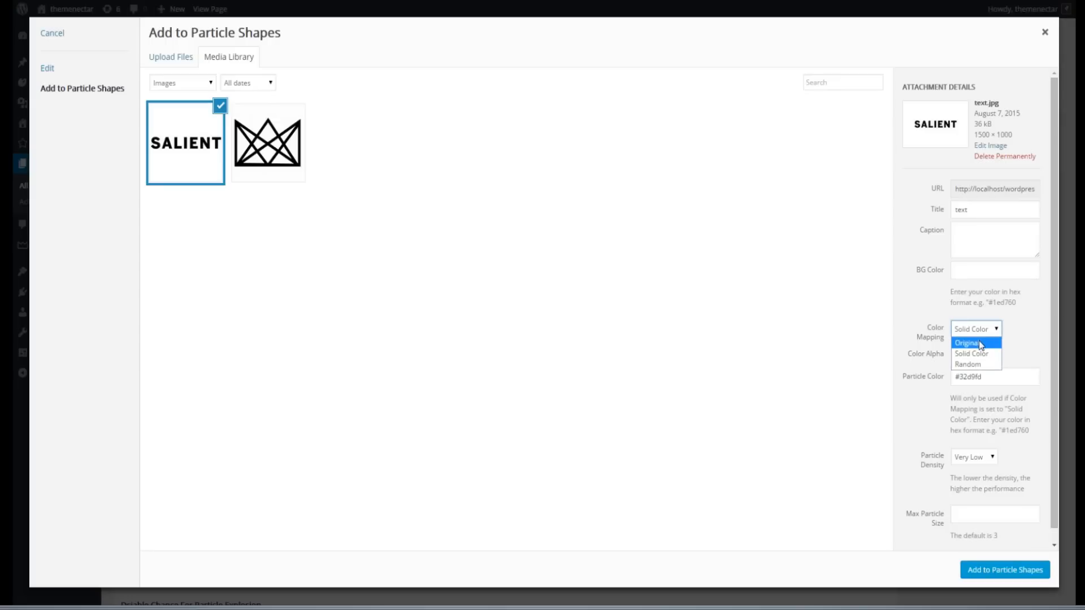
{"action": "left_click", "coordinate": [971, 353]}
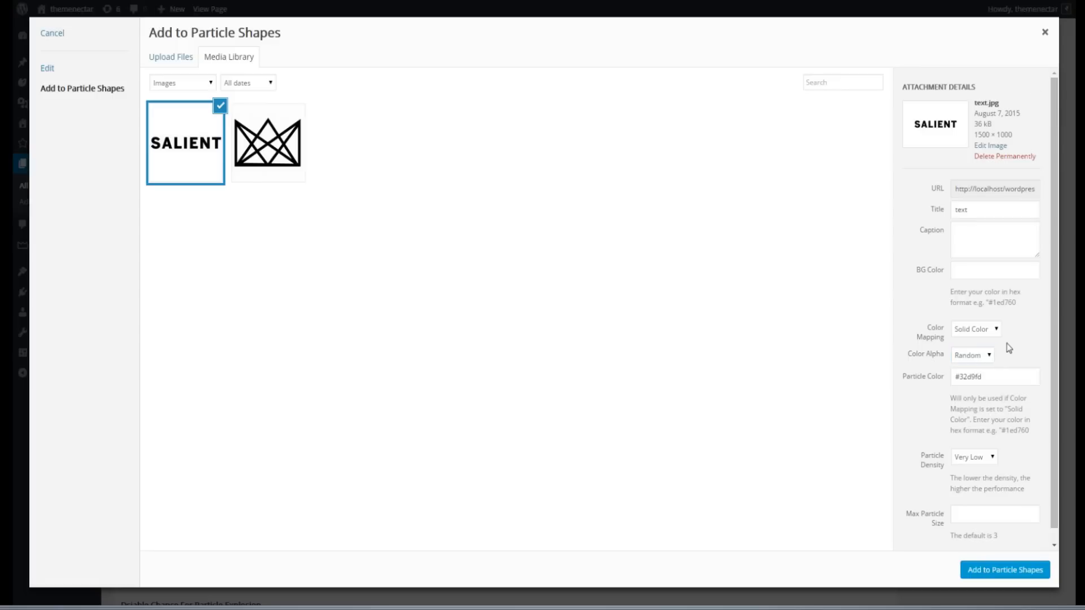
{"action": "left_click", "coordinate": [971, 355]}
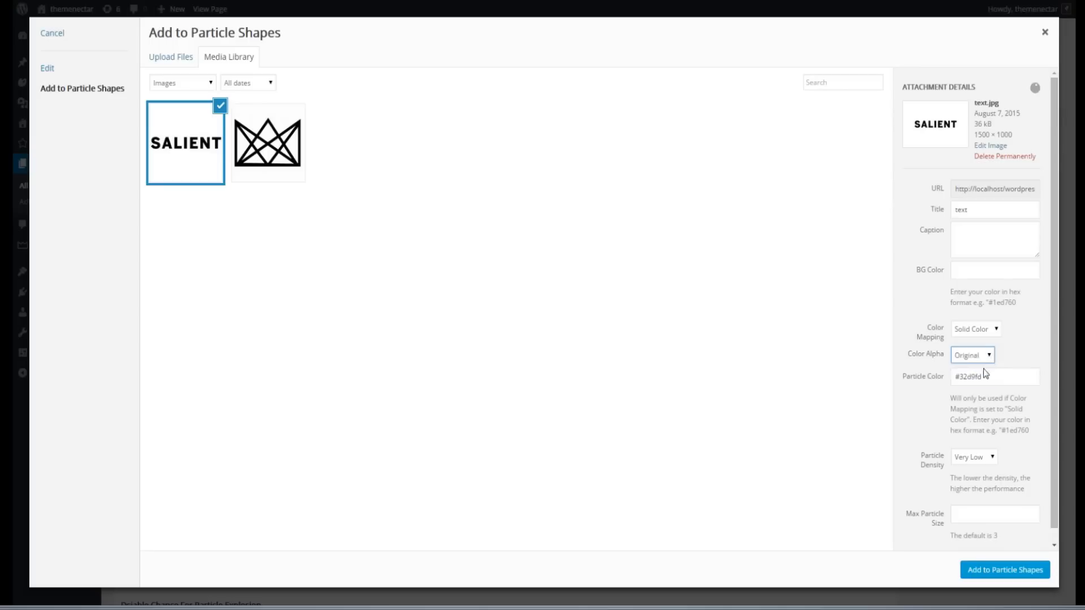
Set Medium particle density, max particle size 4 and background colour #112b3c.
{"action": "scroll", "scroll_direction": "up", "scroll_amount": 3}
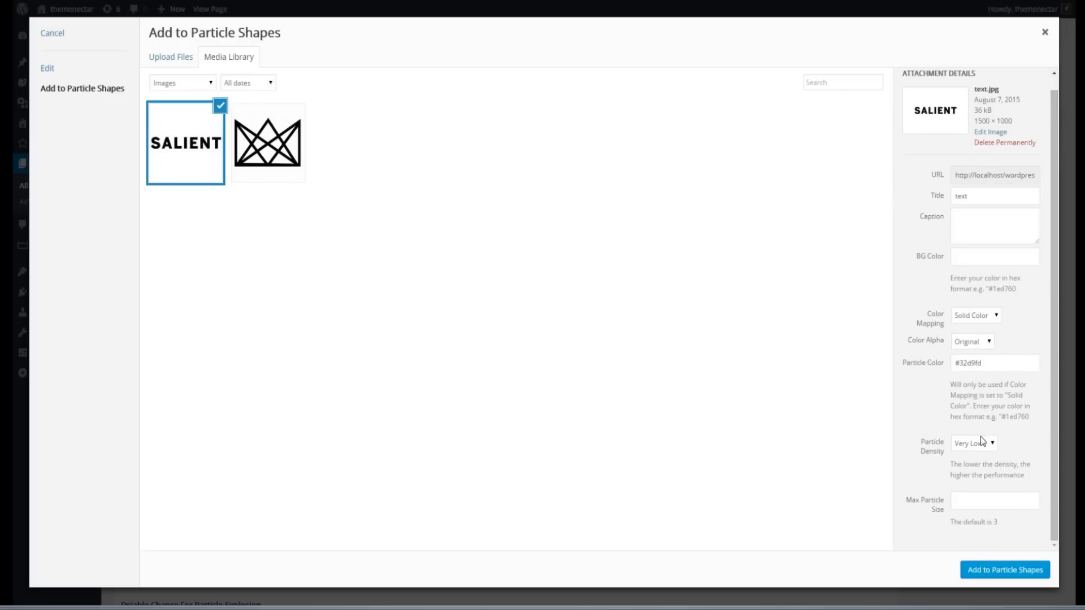
{"action": "left_click", "coordinate": [973, 443]}
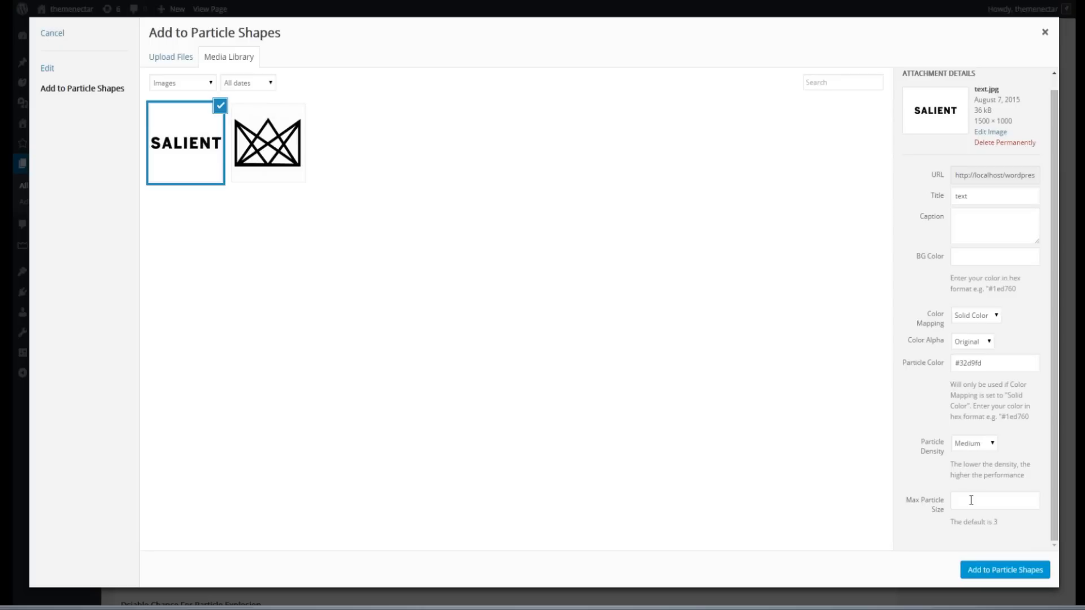
{"action": "type", "text": "4"}
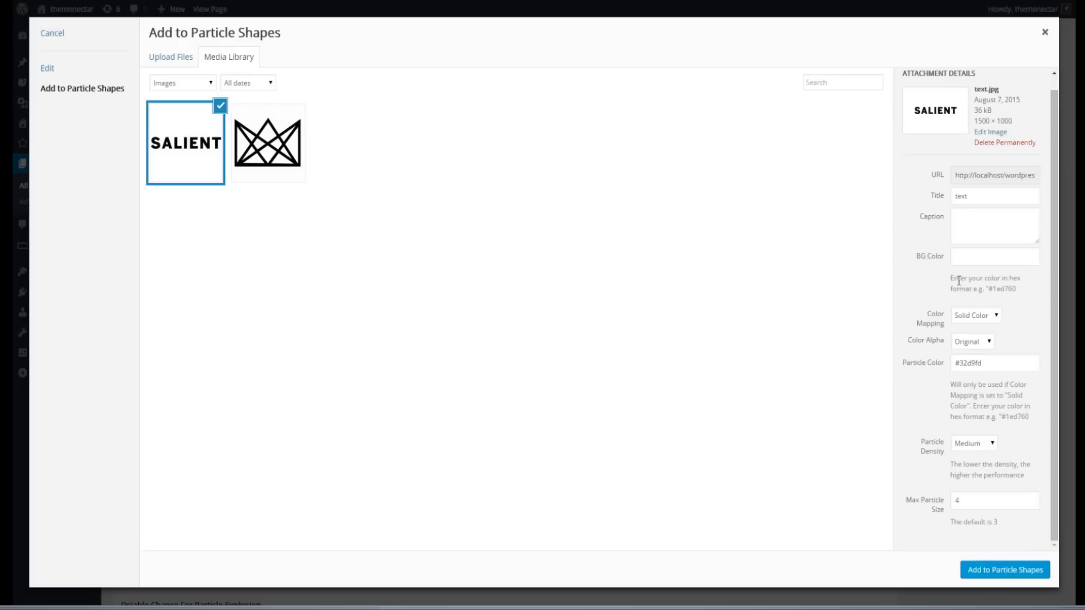
{"action": "left_click", "coordinate": [995, 256]}
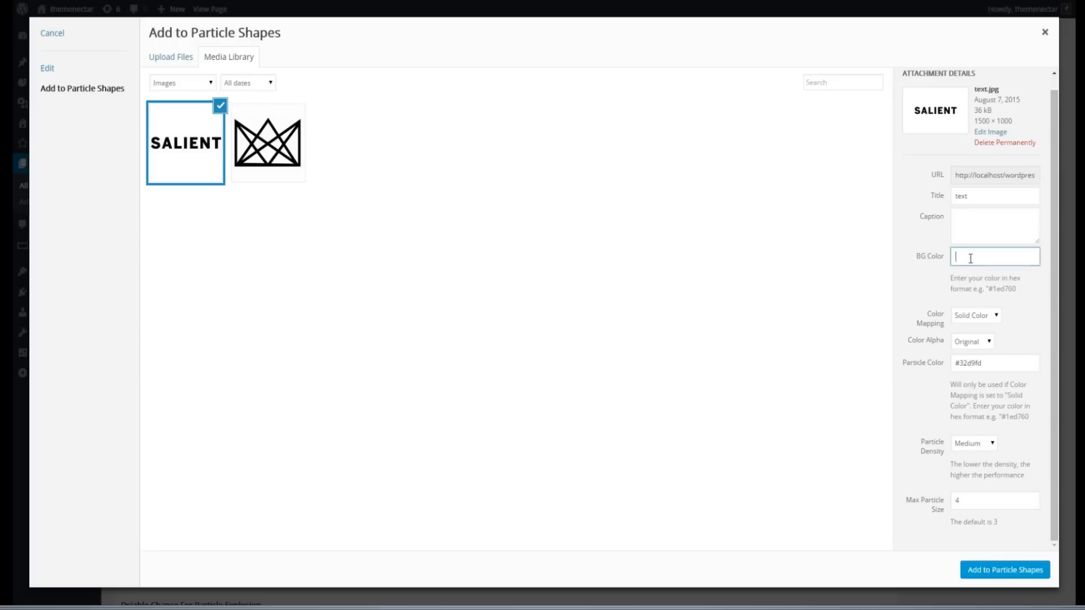
{"action": "type", "text": "#112b3c"}
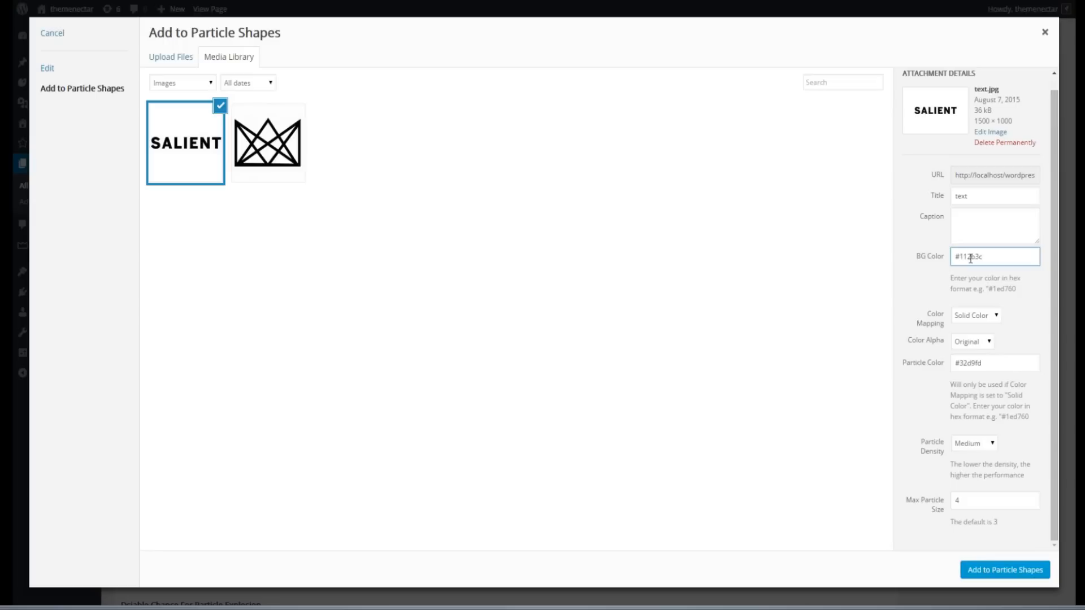
{"action": "left_click", "coordinate": [994, 225]}
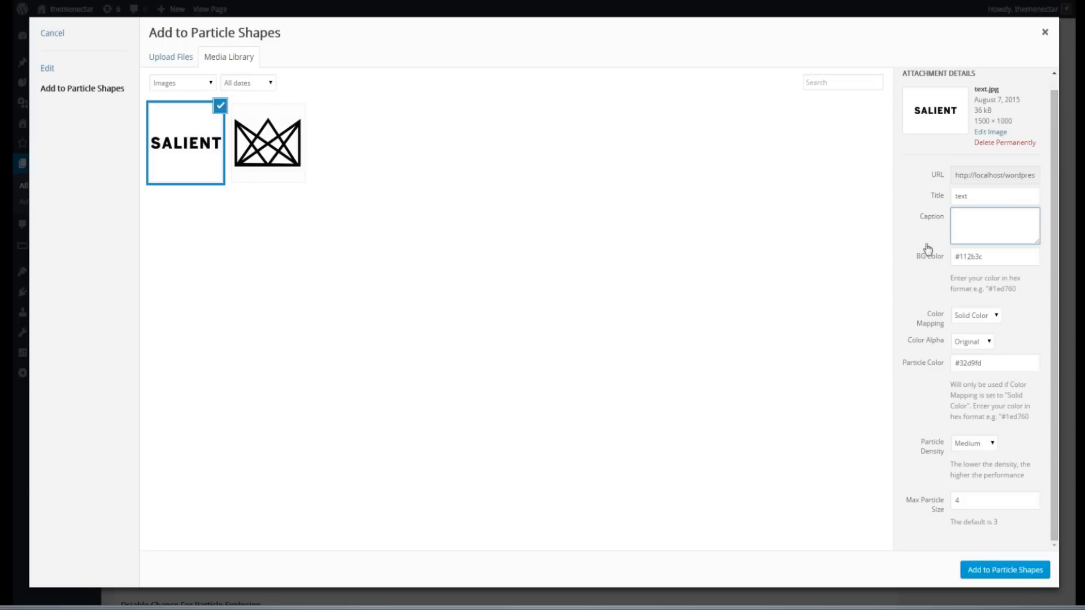
{"action": "left_click", "coordinate": [994, 225]}
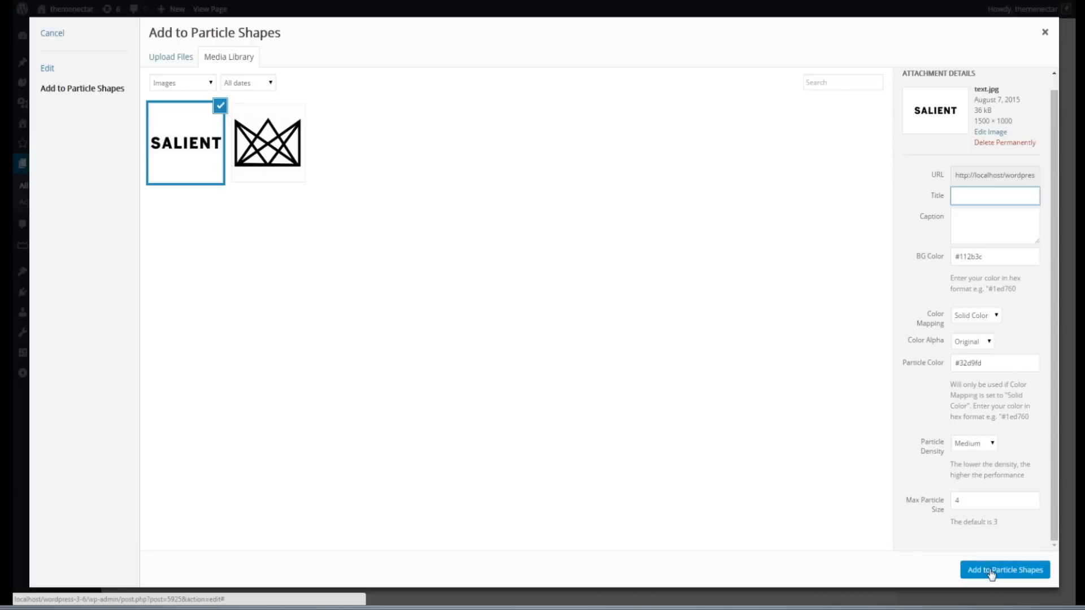
Add the configured SALIENT image to the particle shapes and preview the cyan particle header.
{"action": "left_click", "coordinate": [1004, 570]}
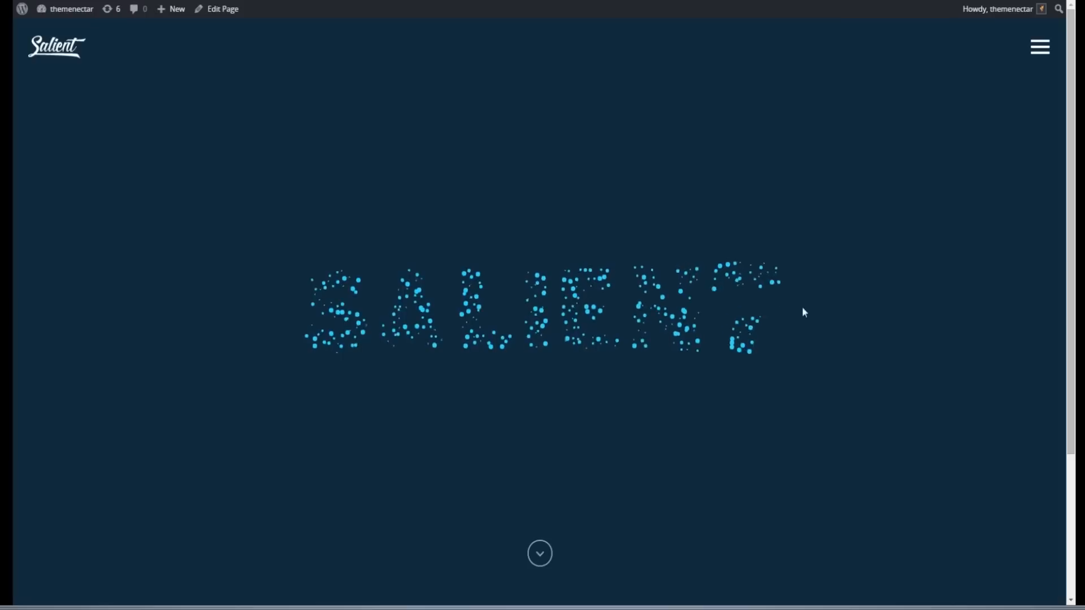
{"action": "mouse_move", "coordinate": [708, 67]}
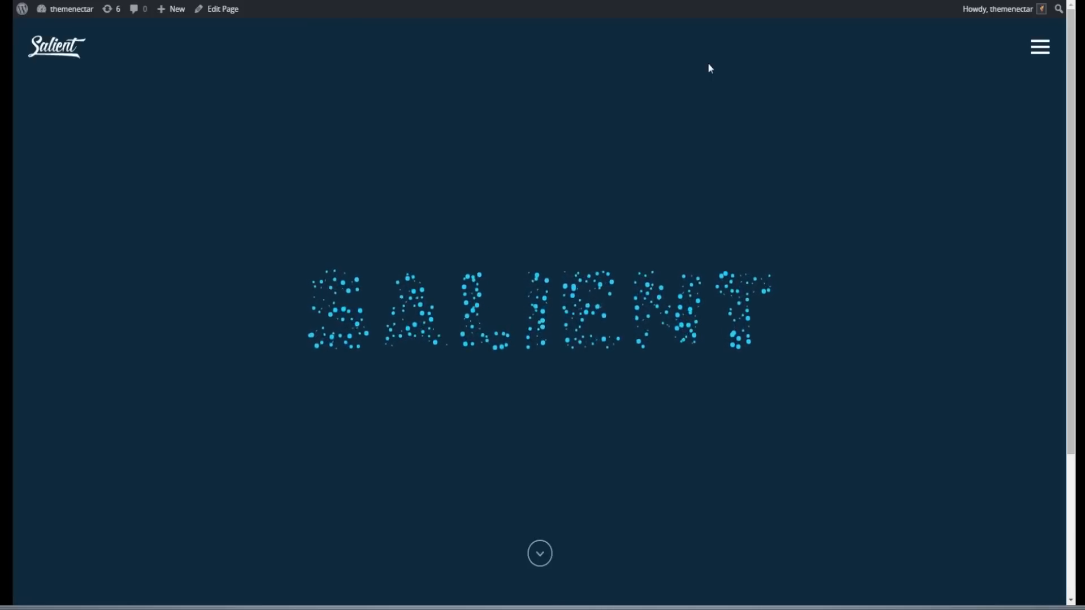
{"action": "left_click", "coordinate": [222, 9]}
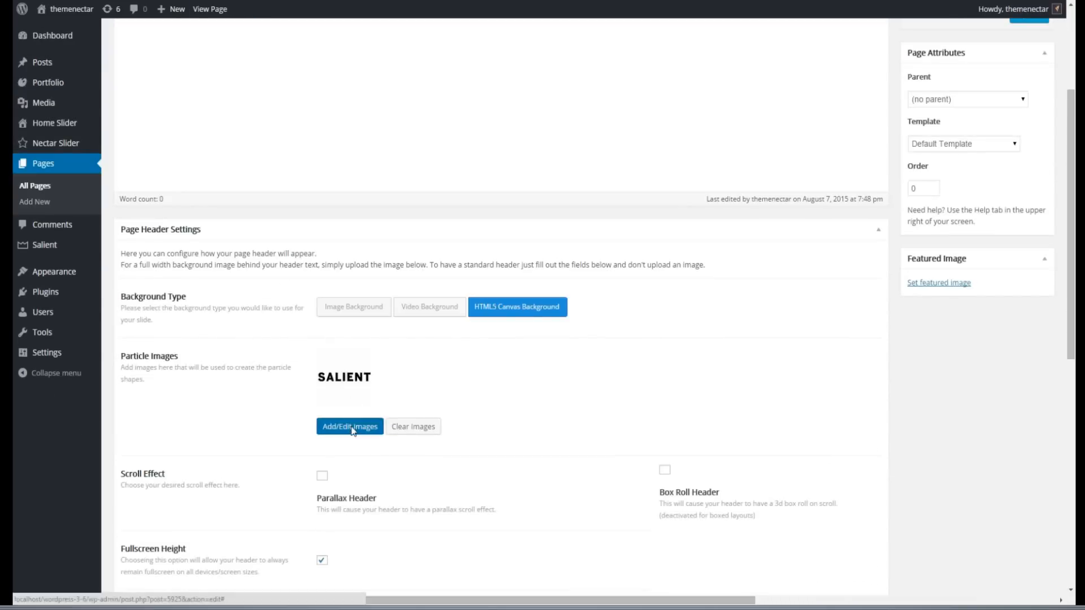
Save the SALIENT shape at High density and max size 3, update the page, view it live.
{"action": "left_click", "coordinate": [350, 426]}
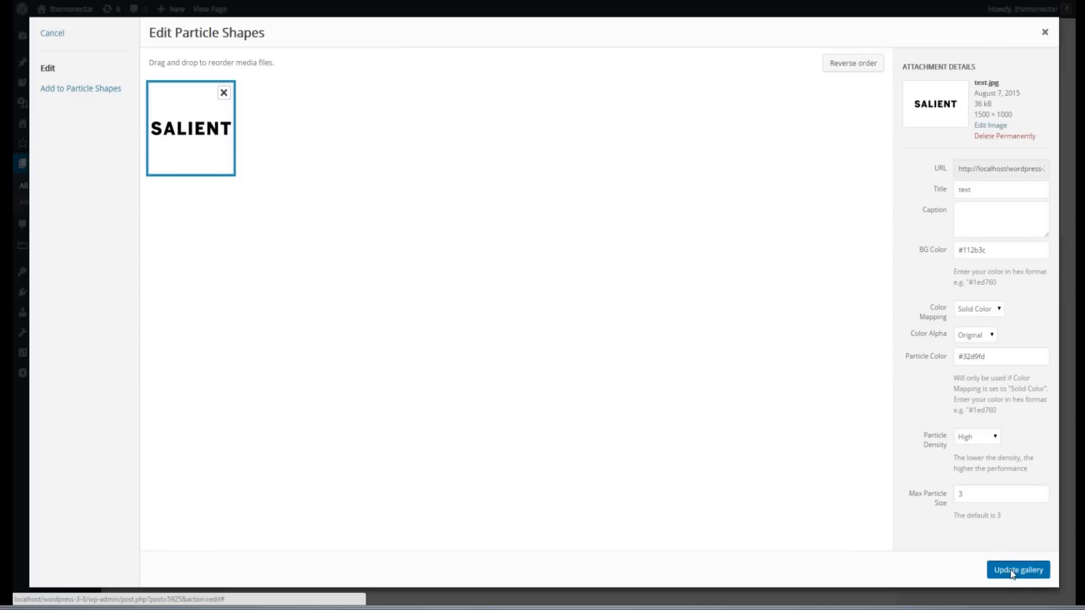
{"action": "left_click", "coordinate": [1017, 570]}
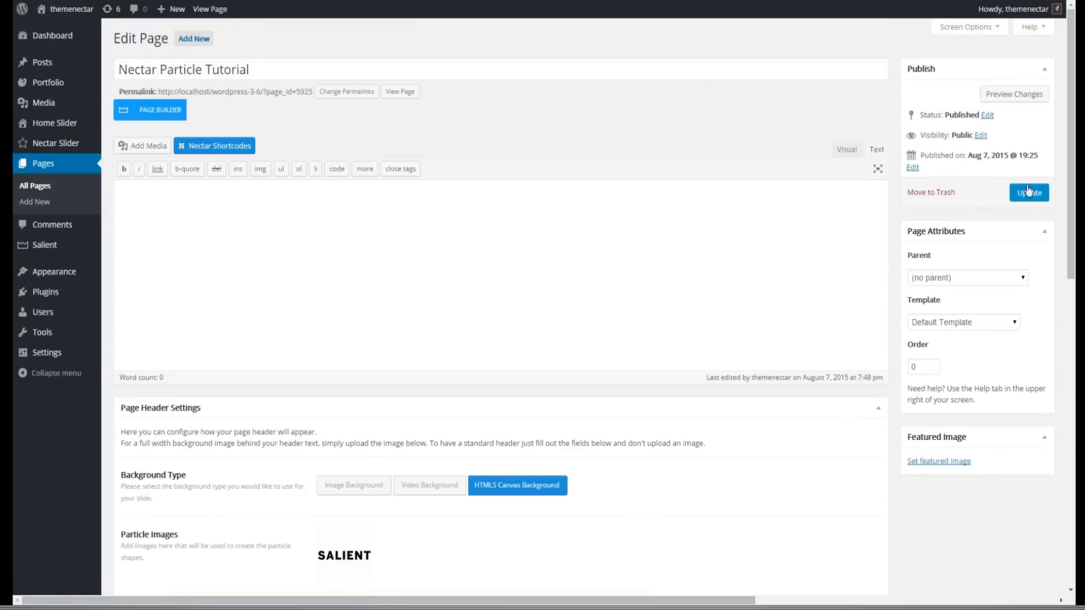
{"action": "left_click", "coordinate": [1028, 193]}
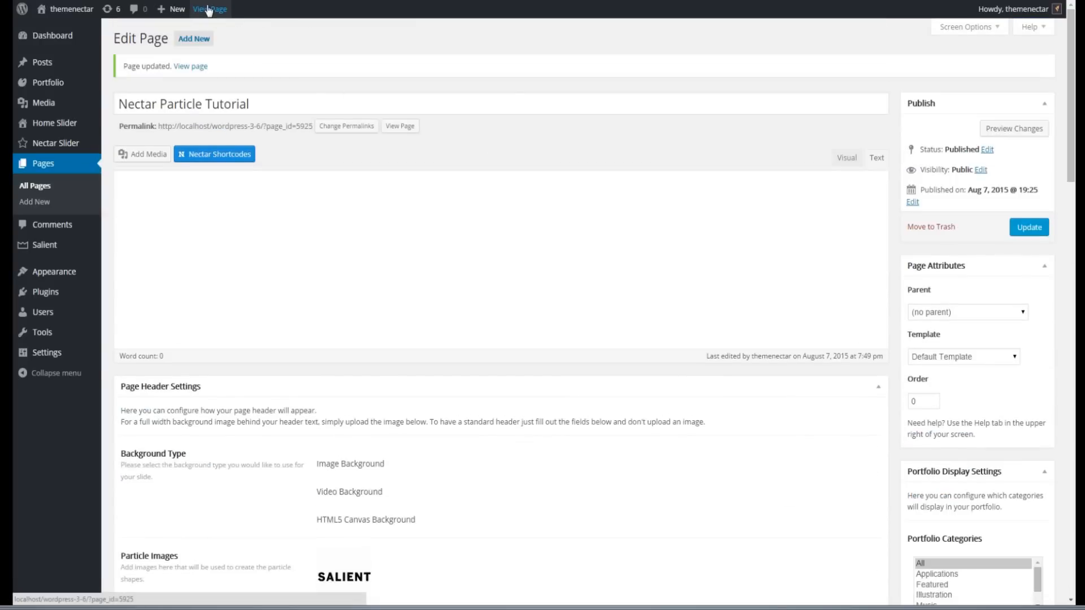
{"action": "left_click", "coordinate": [209, 9]}
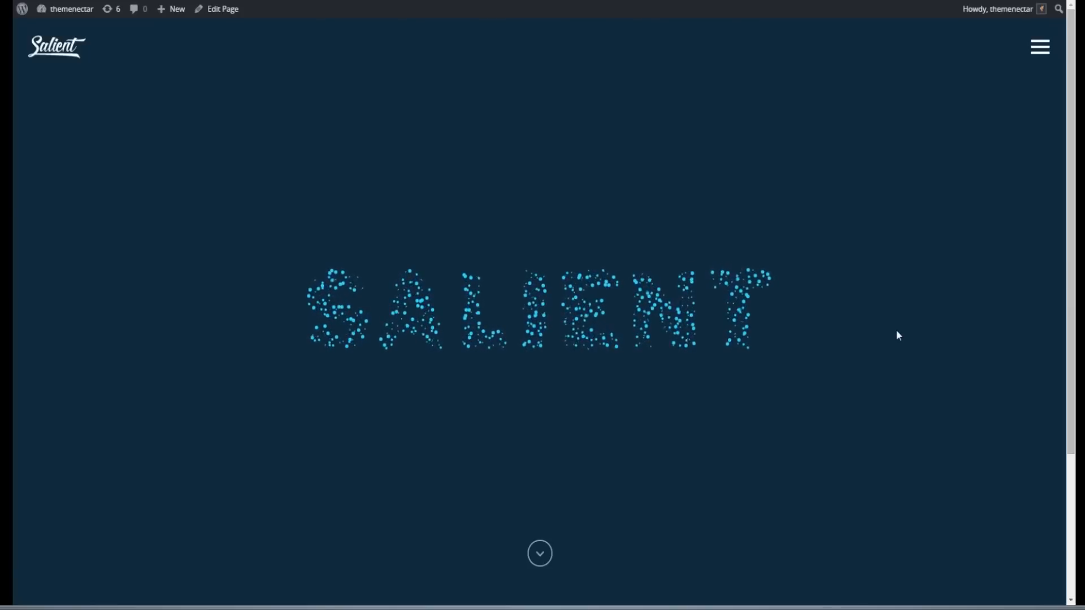
Add the crown logo as a second particle shape with caption 'tutorial'.
{"action": "left_click", "coordinate": [221, 9]}
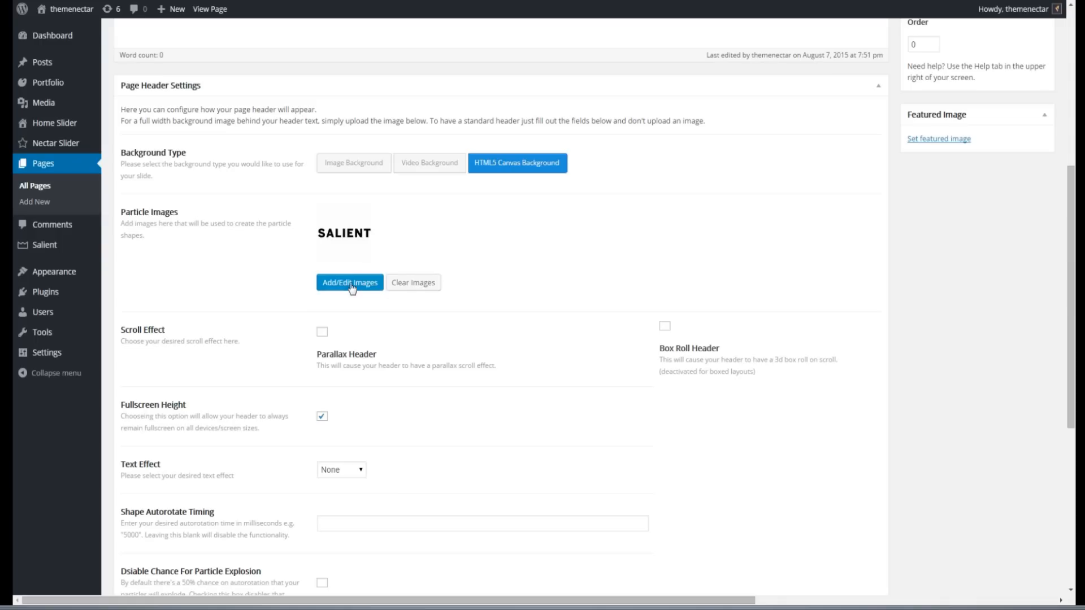
{"action": "left_click", "coordinate": [349, 282]}
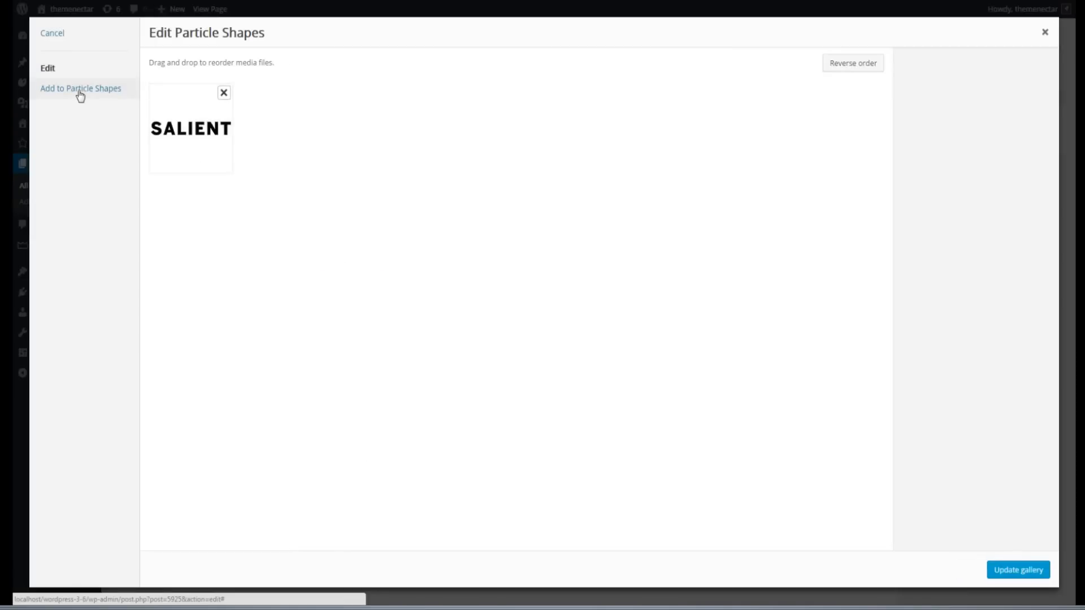
{"action": "left_click", "coordinate": [80, 88]}
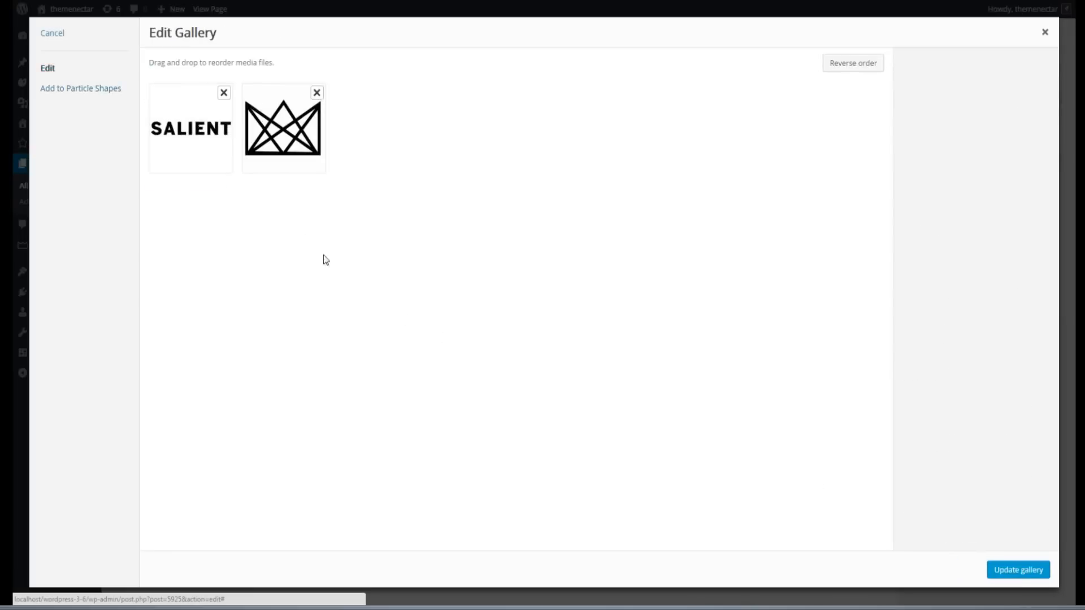
{"action": "left_click", "coordinate": [283, 128]}
{"action": "type", "text": "This is an awesome "}
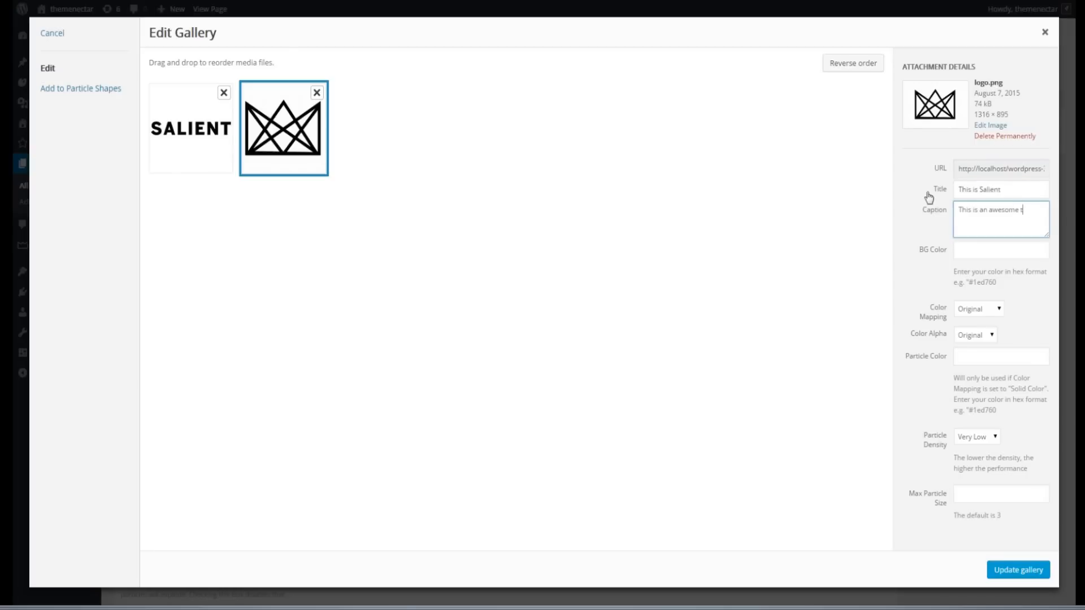
{"action": "type", "text": "tutorial"}
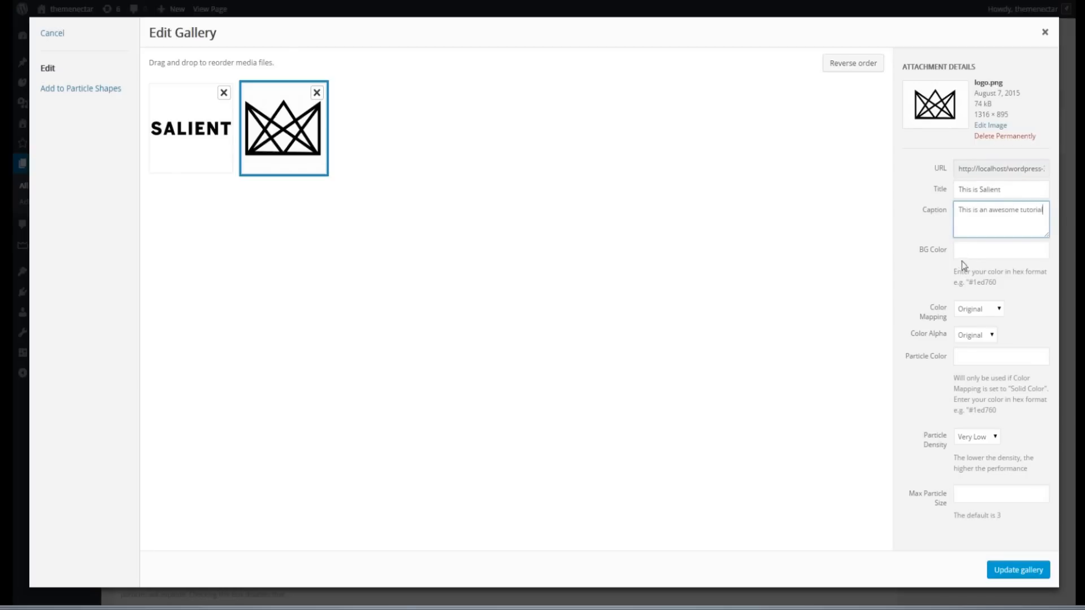
Give the crown black background #000000, Random colour mapping, Medium density, and update the gallery.
{"action": "left_click", "coordinate": [1000, 250]}
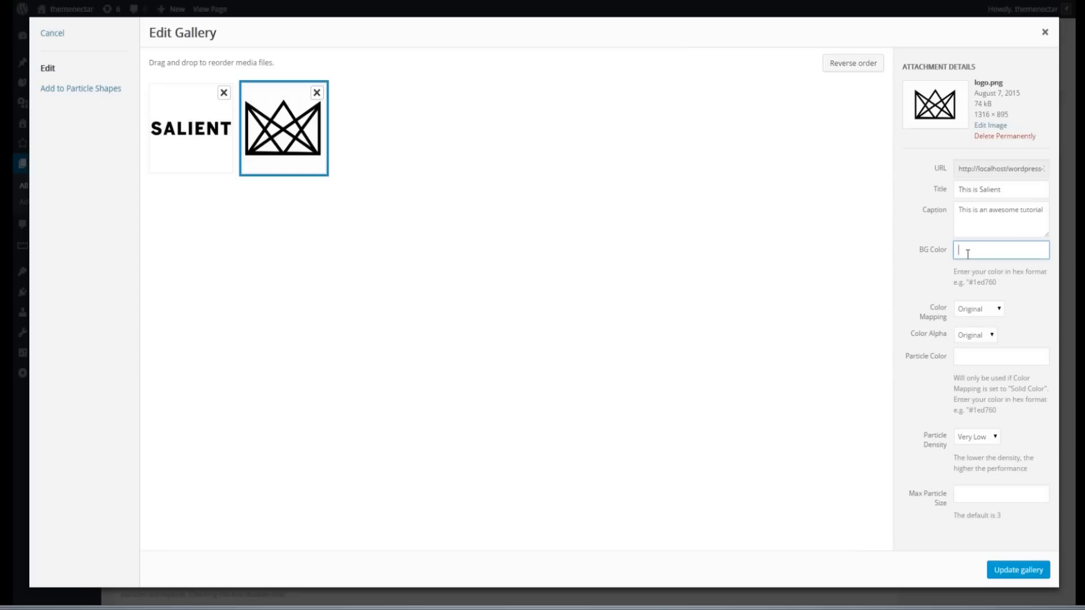
{"action": "type", "text": "#000000"}
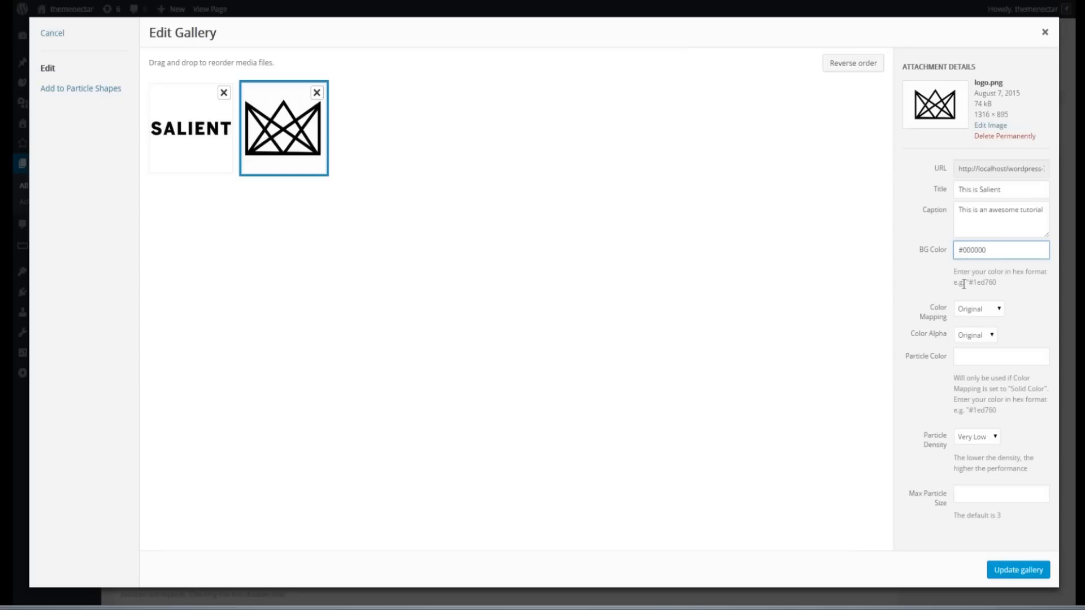
{"action": "left_click", "coordinate": [978, 308]}
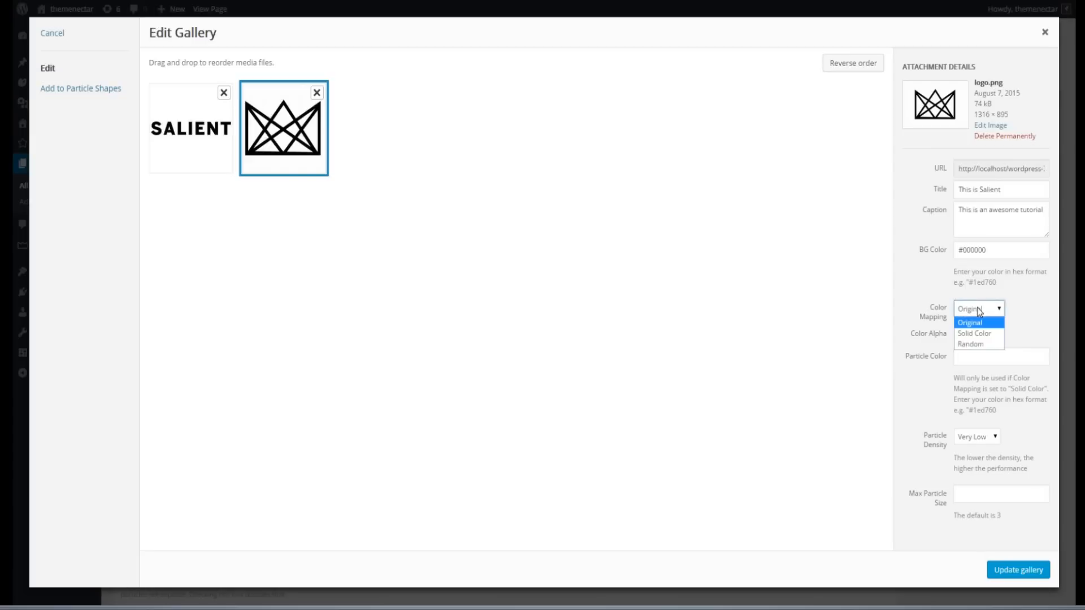
{"action": "left_click", "coordinate": [970, 344]}
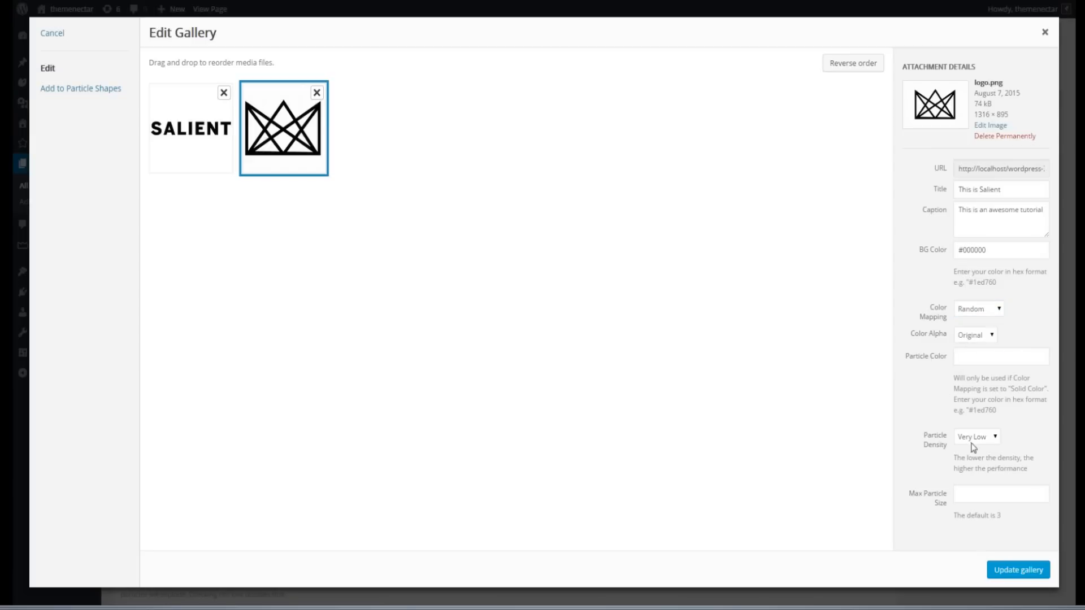
{"action": "left_click", "coordinate": [976, 435]}
{"action": "type", "text": "3"}
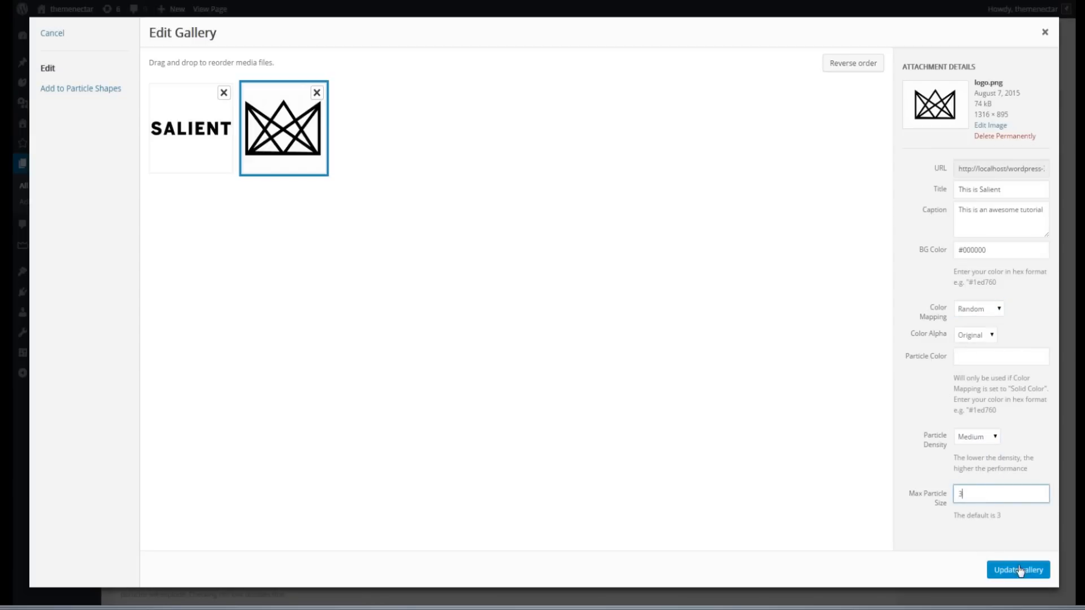
{"action": "left_click", "coordinate": [1017, 570]}
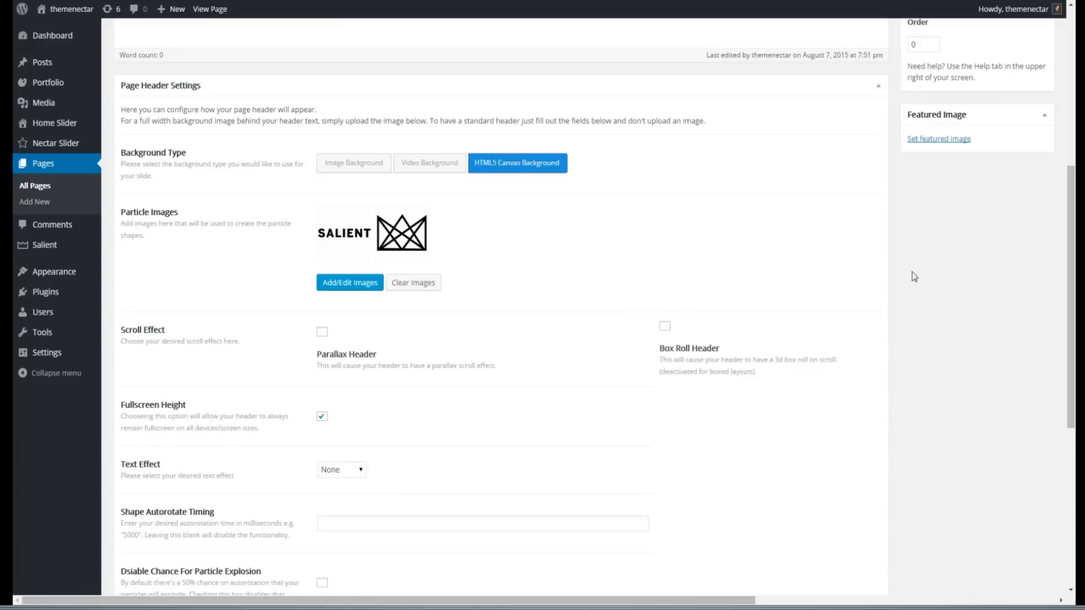
Reopen the particle shapes gallery to place the crown logo before SALIENT.
{"action": "left_click", "coordinate": [210, 9]}
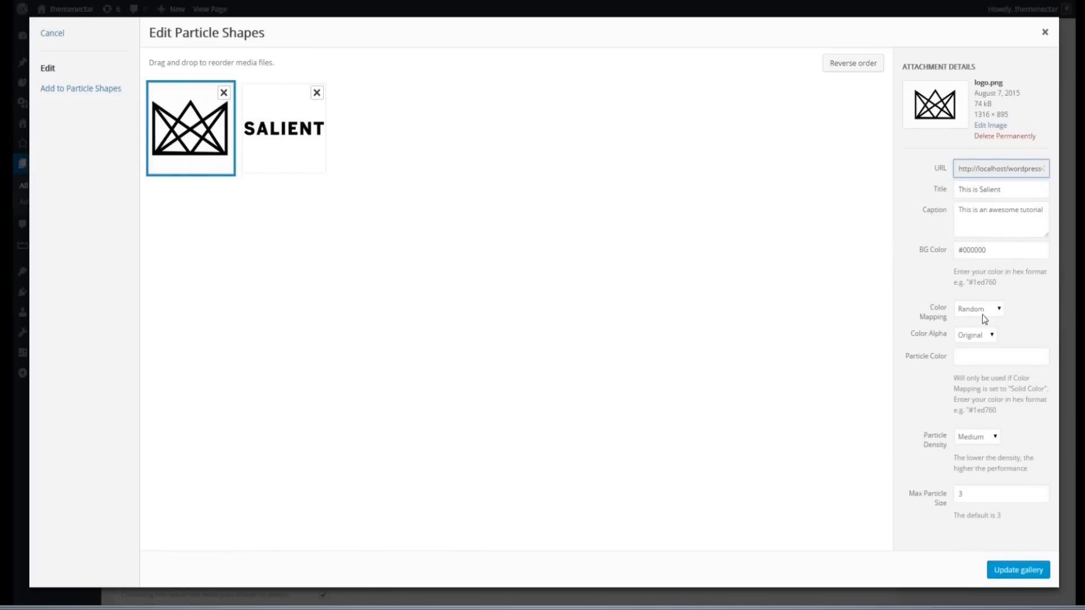
Give the crown shape Solid Color mapping, particle color #1ed760, and Random color alpha.
{"action": "left_click", "coordinate": [977, 309]}
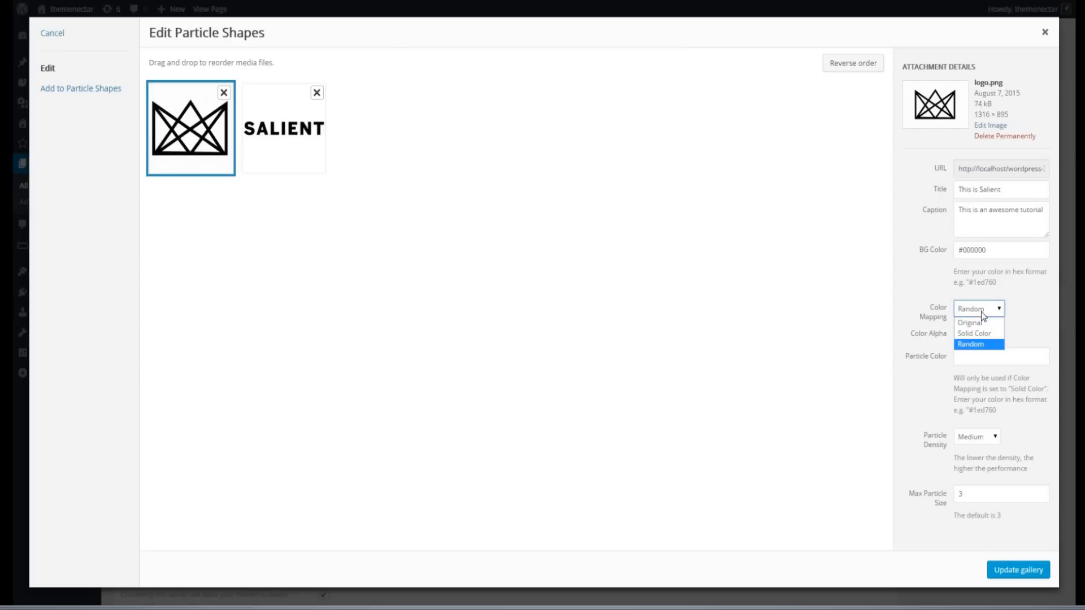
{"action": "left_click", "coordinate": [976, 333]}
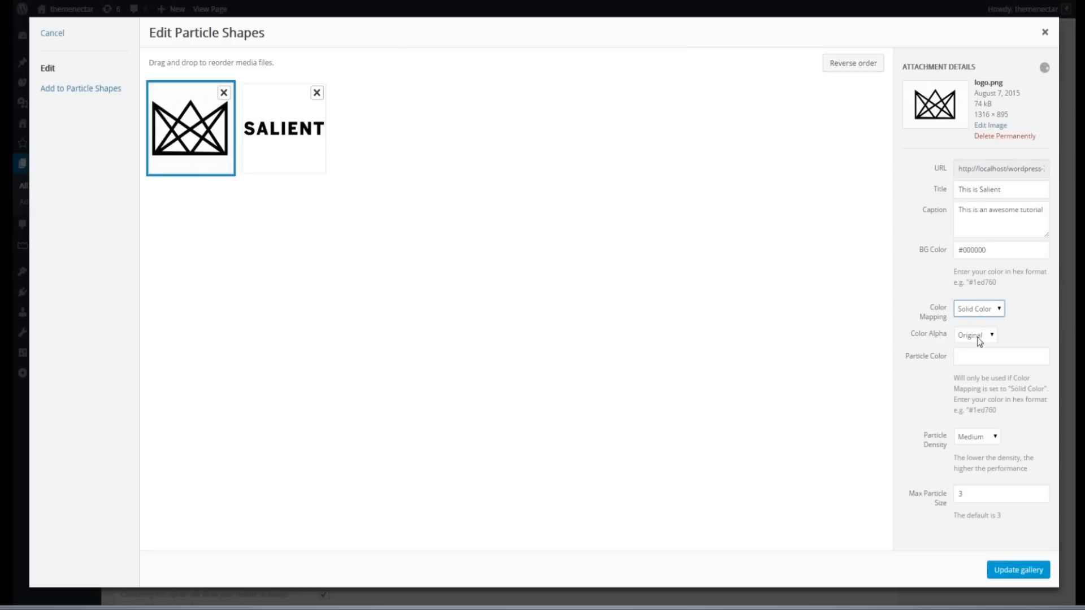
{"action": "type", "text": "#1ed760"}
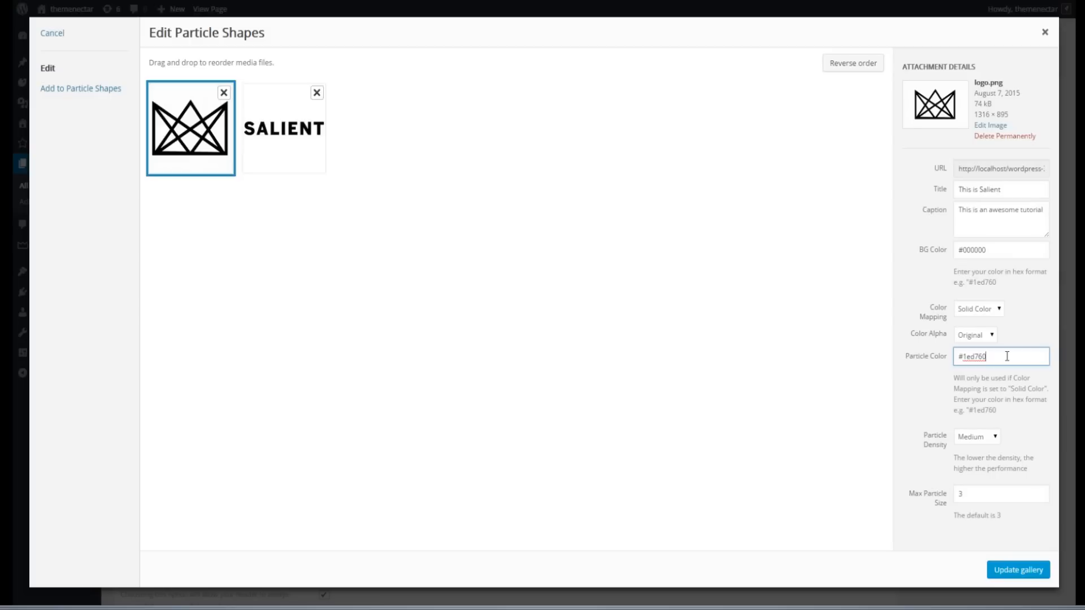
{"action": "mouse_move", "coordinate": [979, 339]}
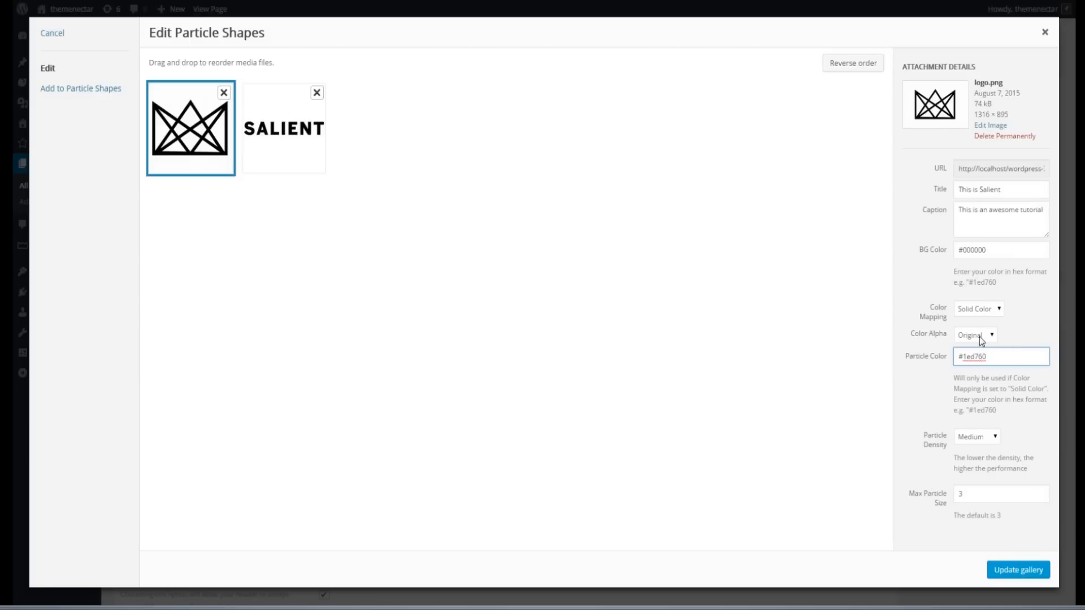
{"action": "left_click", "coordinate": [975, 335]}
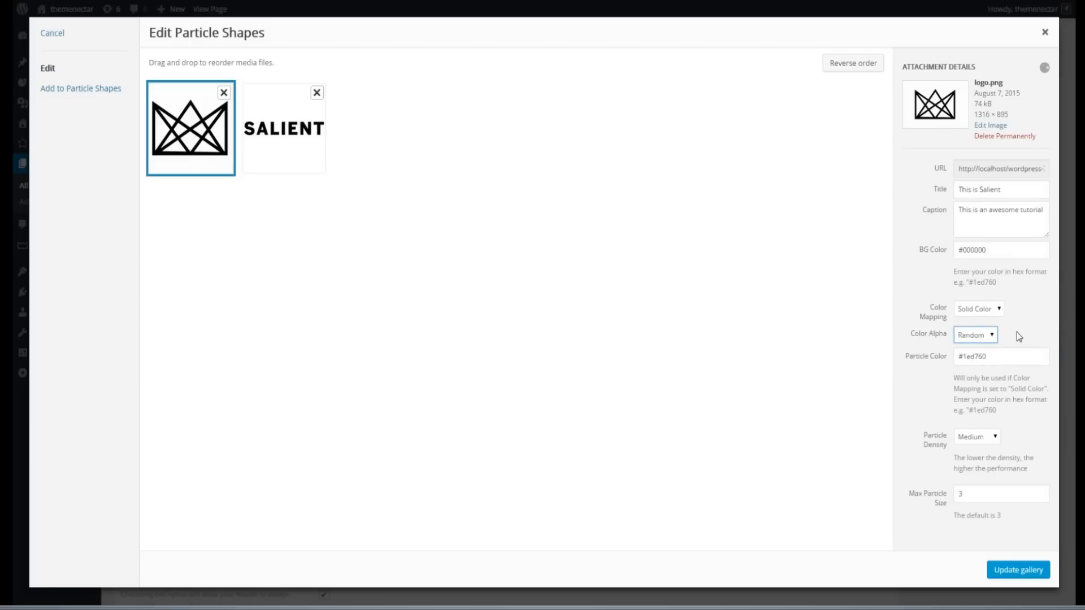
{"action": "triple_click", "coordinate": [1000, 188]}
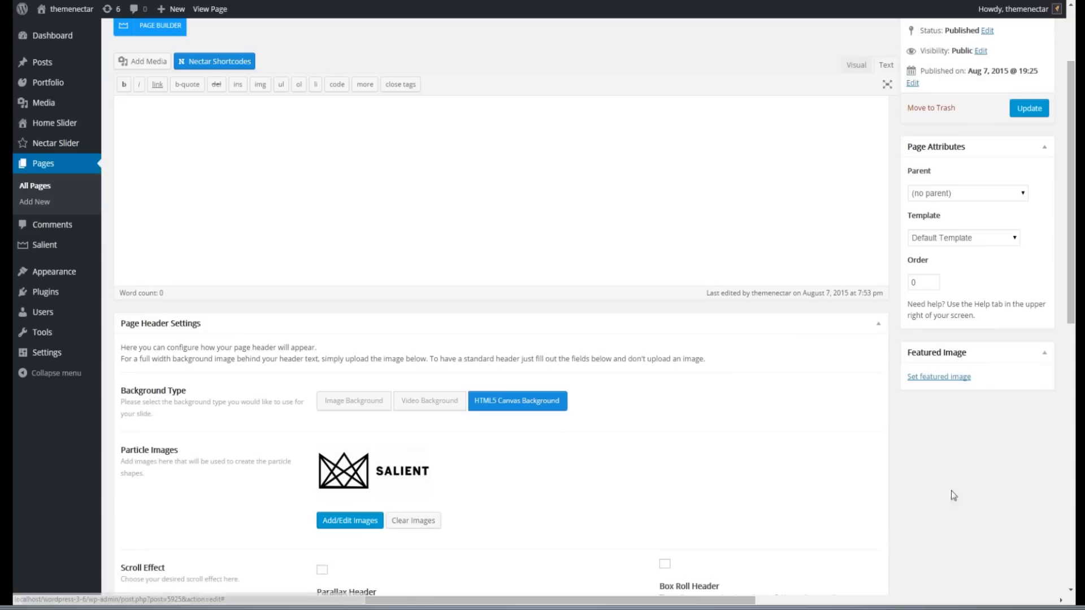
Update the page, preview the live two-shape particle header, then return to Page Header Settings.
{"action": "left_click", "coordinate": [1029, 108]}
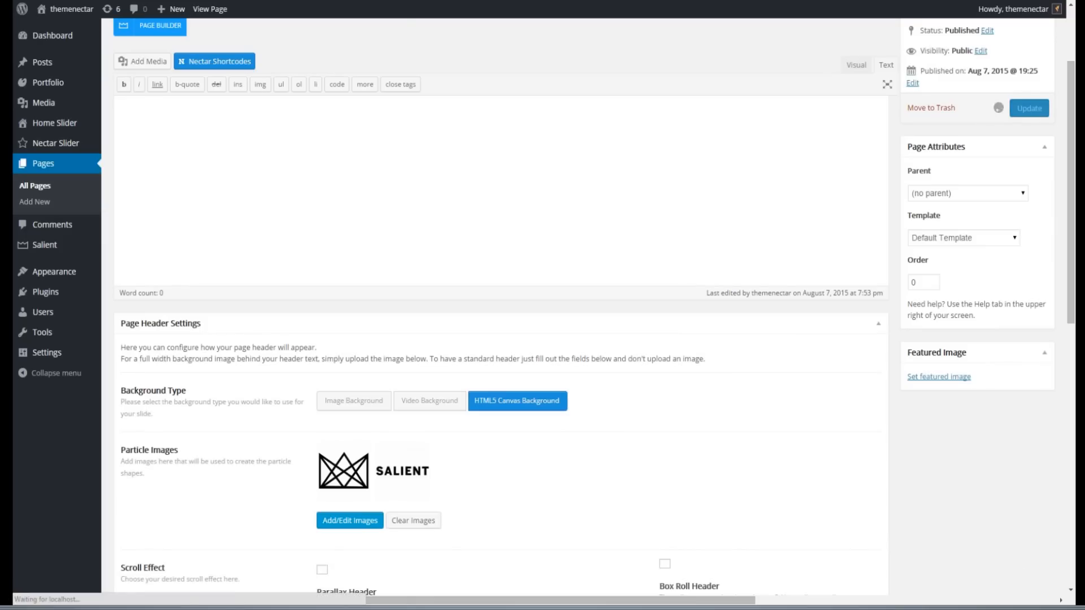
{"action": "left_click", "coordinate": [209, 9]}
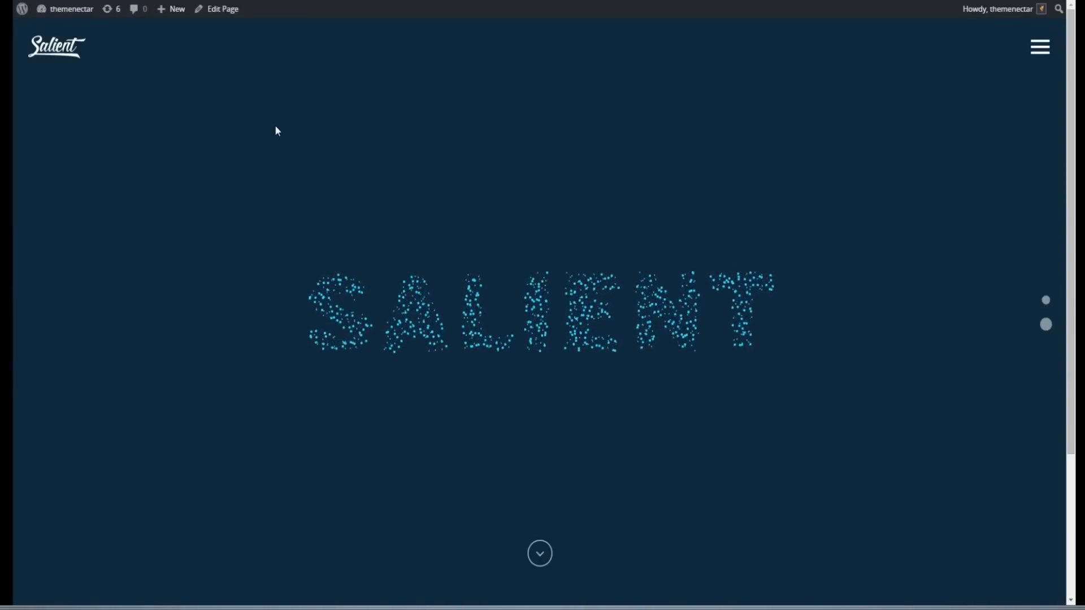
{"action": "left_click", "coordinate": [222, 9]}
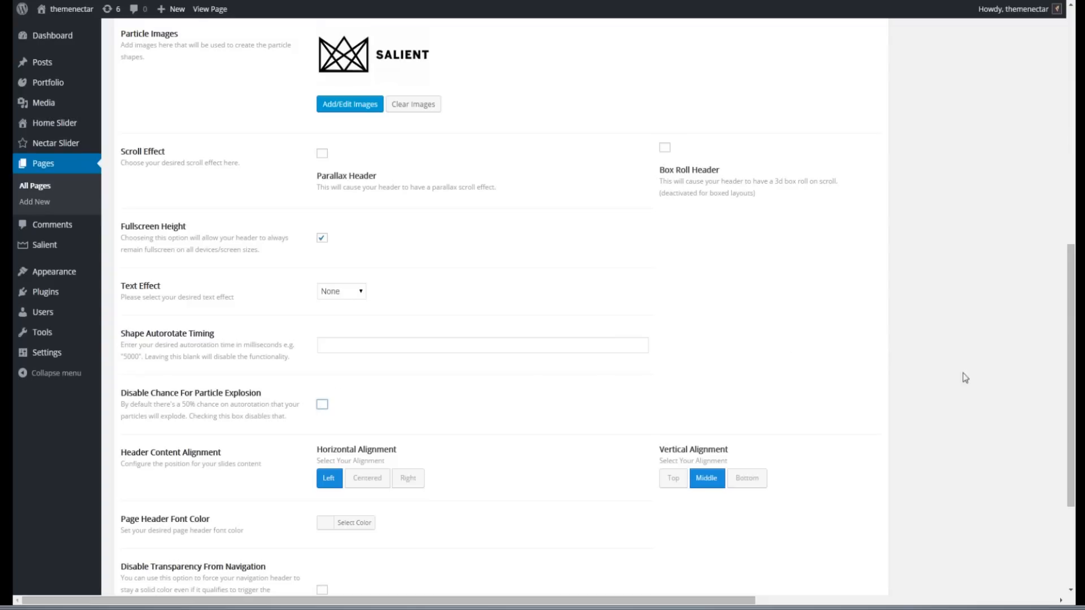
{"action": "scroll", "scroll_direction": "up", "scroll_amount": 3}
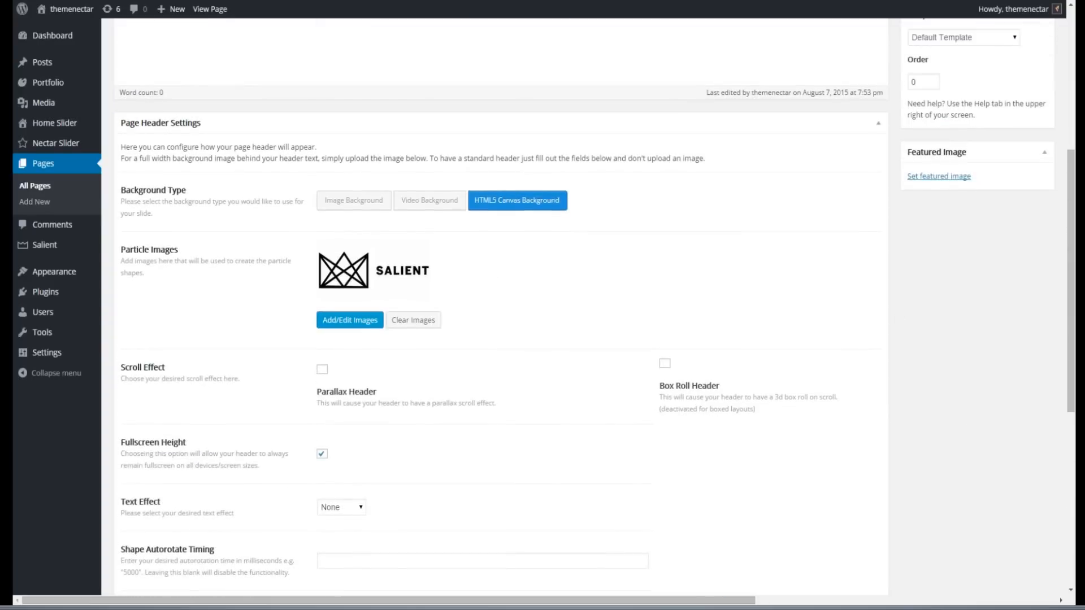
{"action": "mouse_move", "coordinate": [887, 363]}
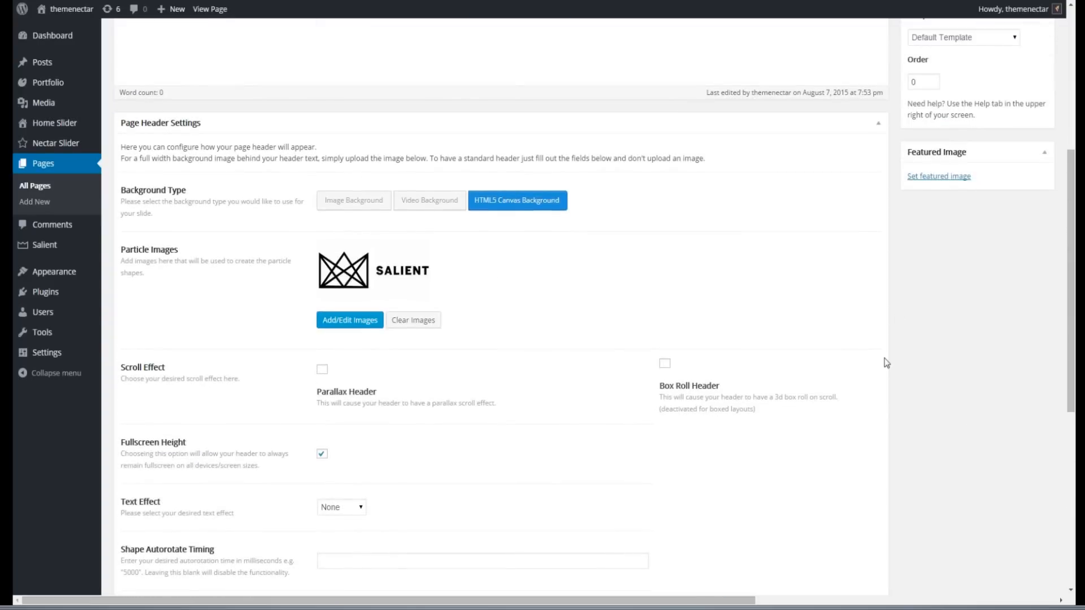